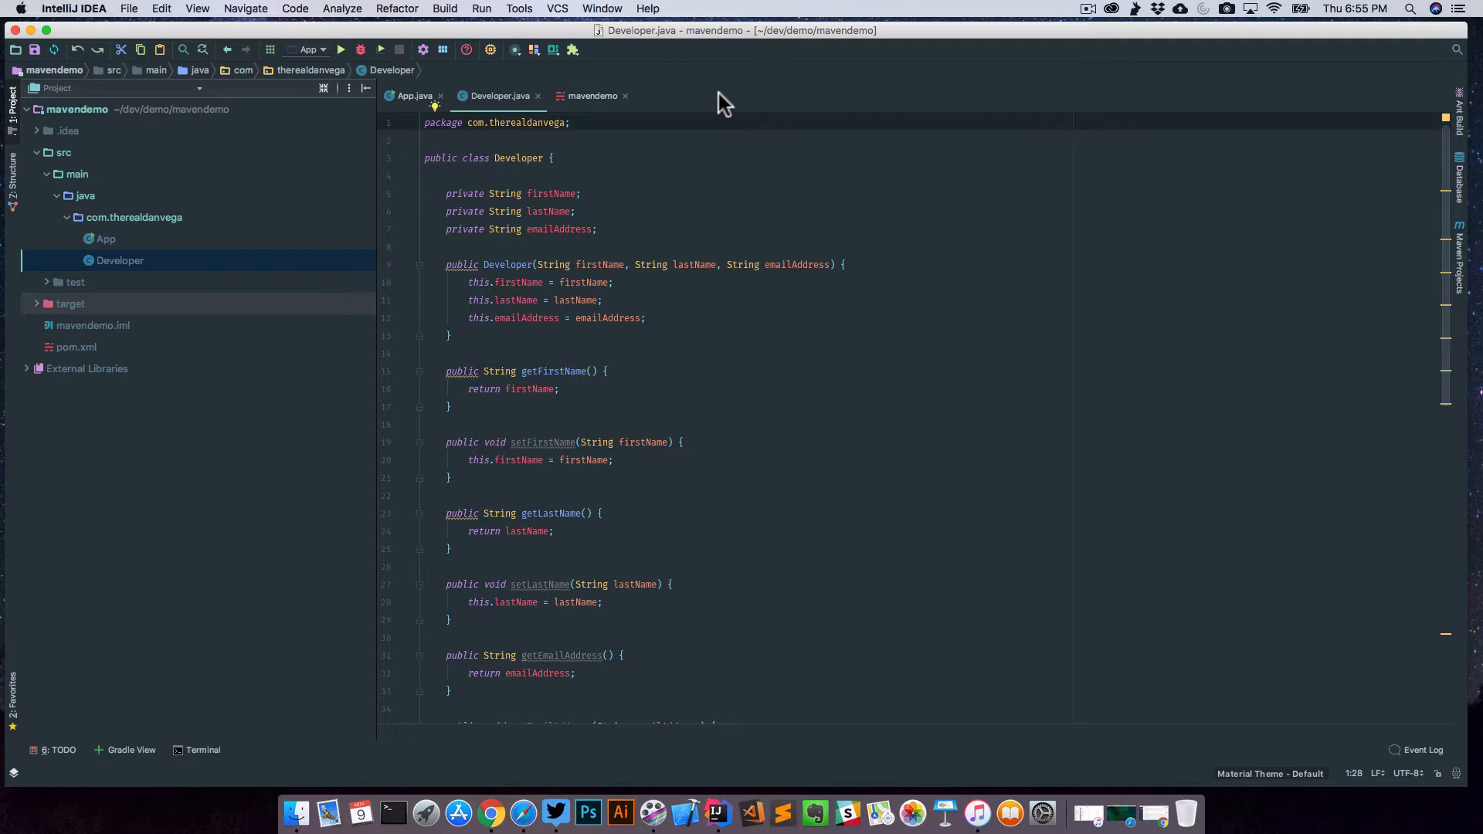
mouse_move(742, 101)
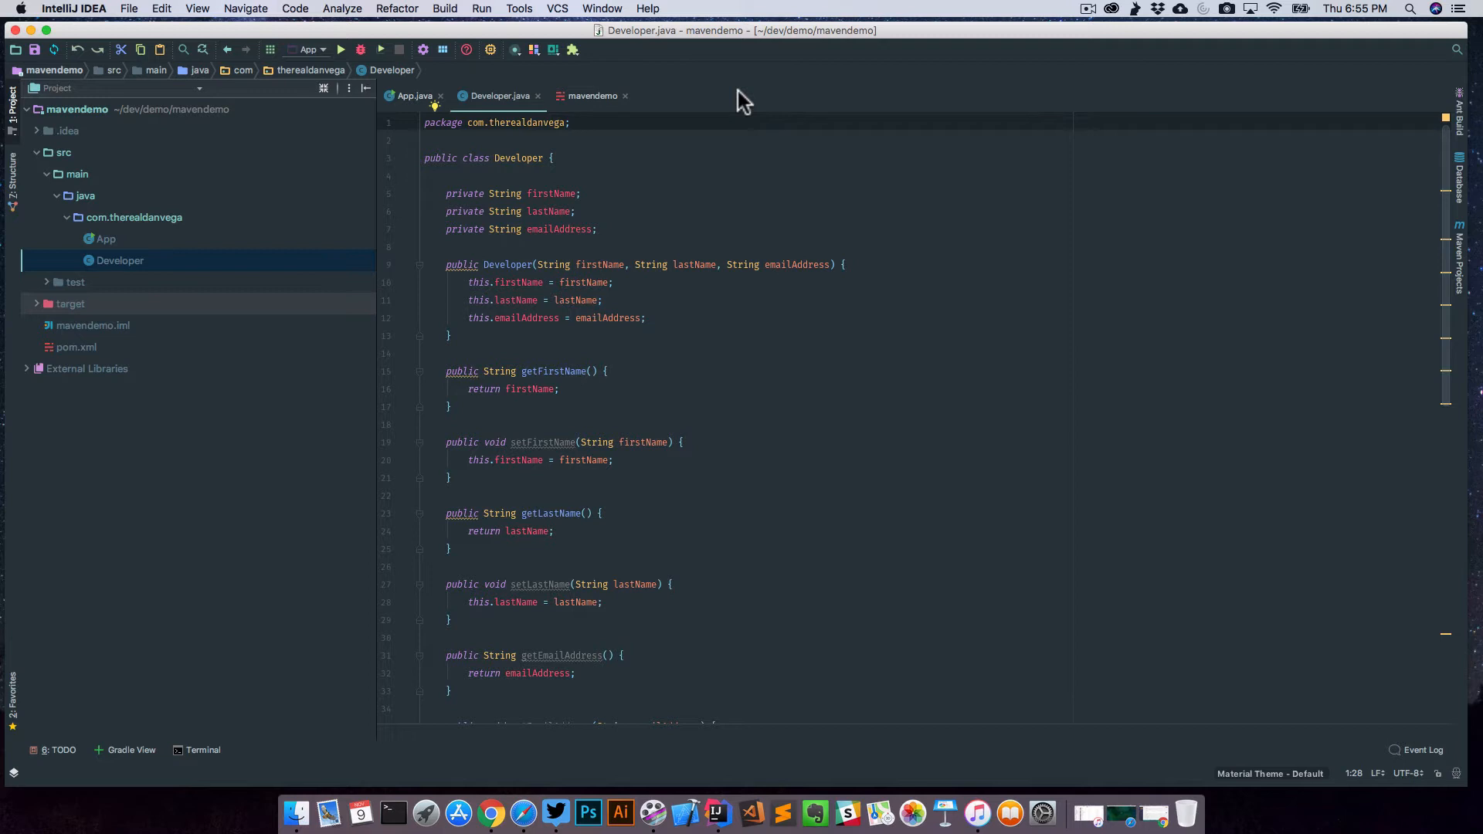
Rename the emailAddress field to email through Refactor > Rename
double_click(557, 229)
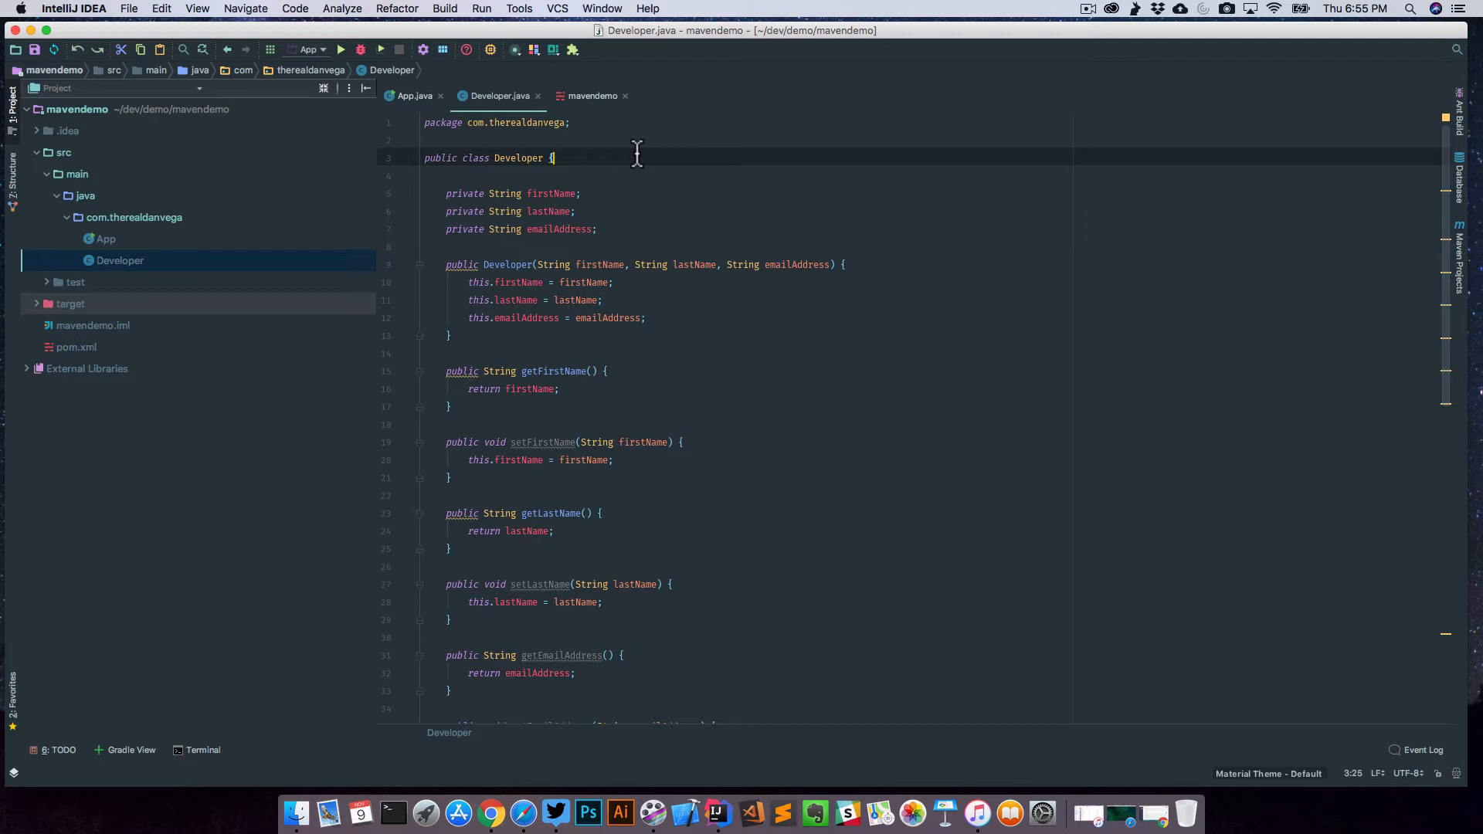
scroll(down, 3)
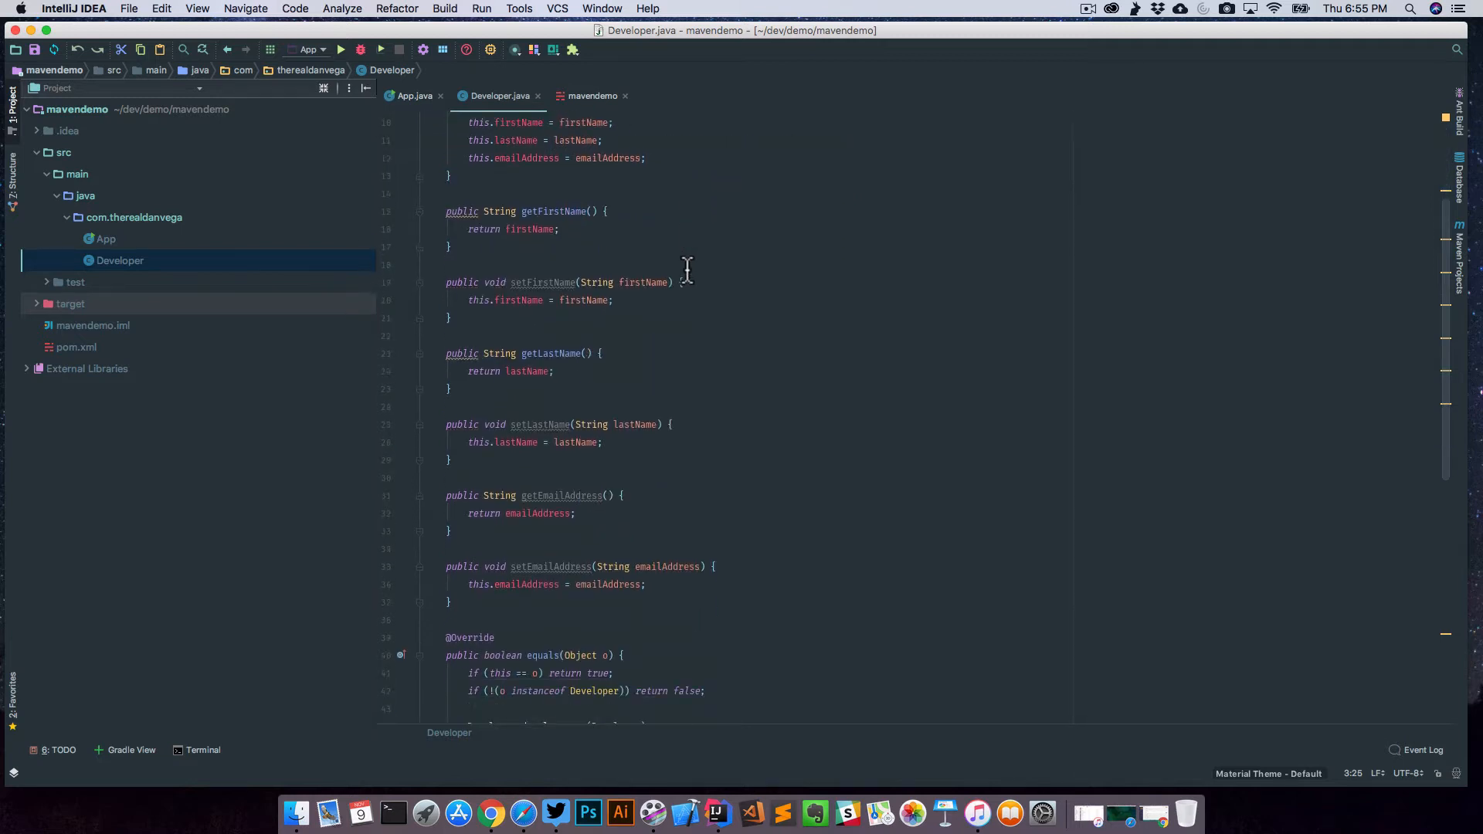
scroll(down, 3)
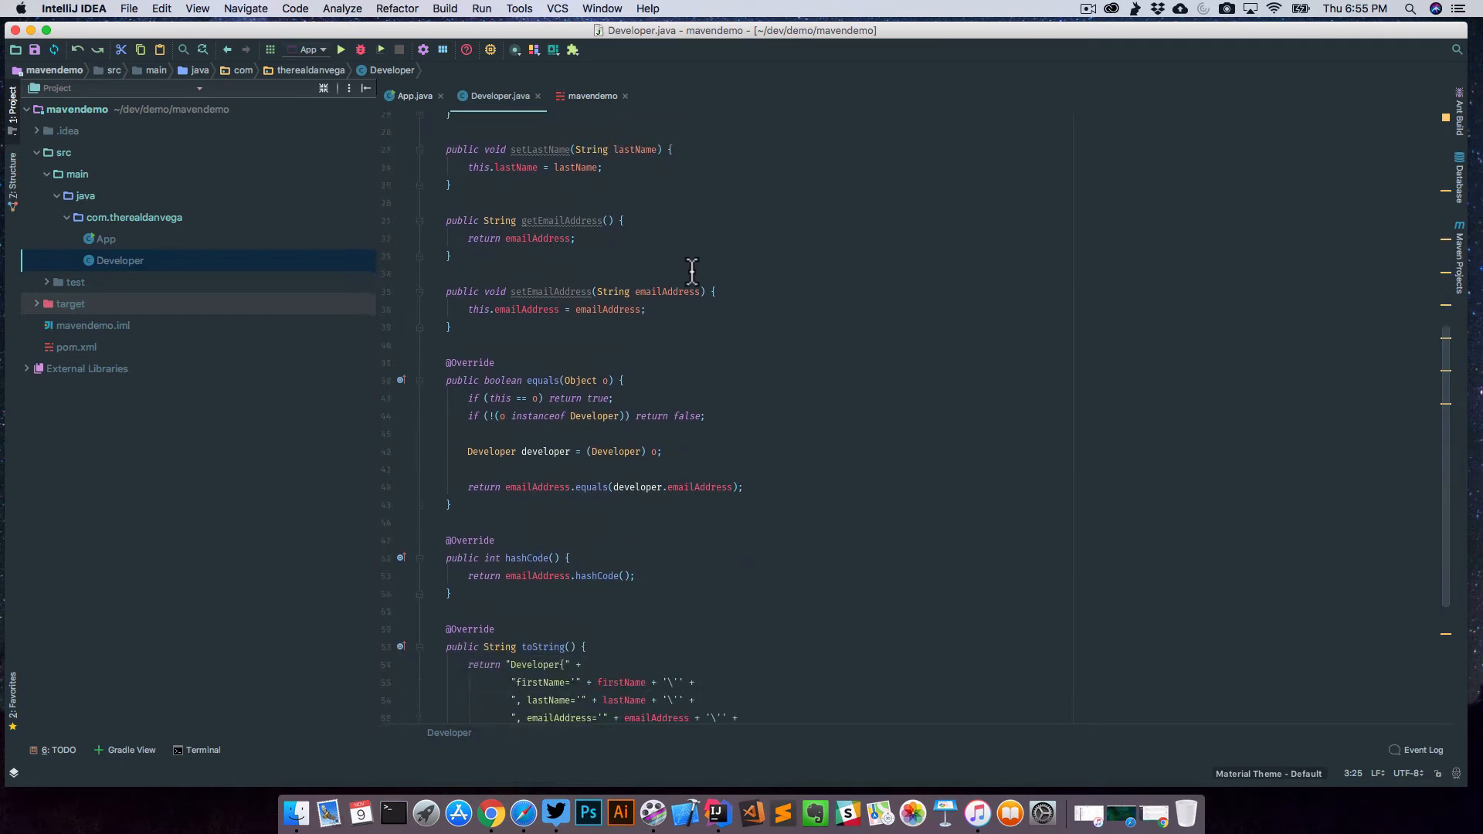
scroll(up, 3)
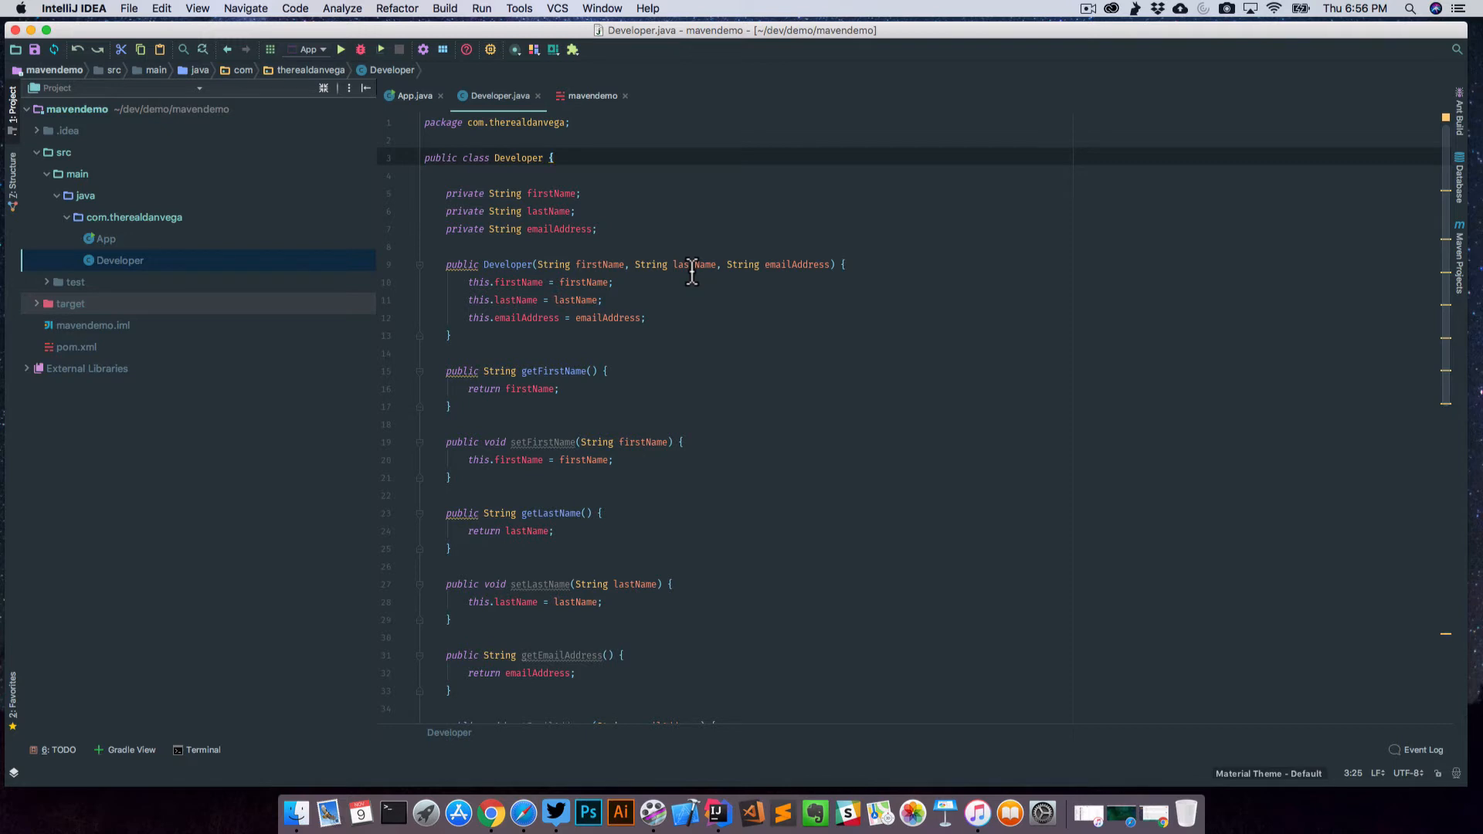
mouse_move(506, 241)
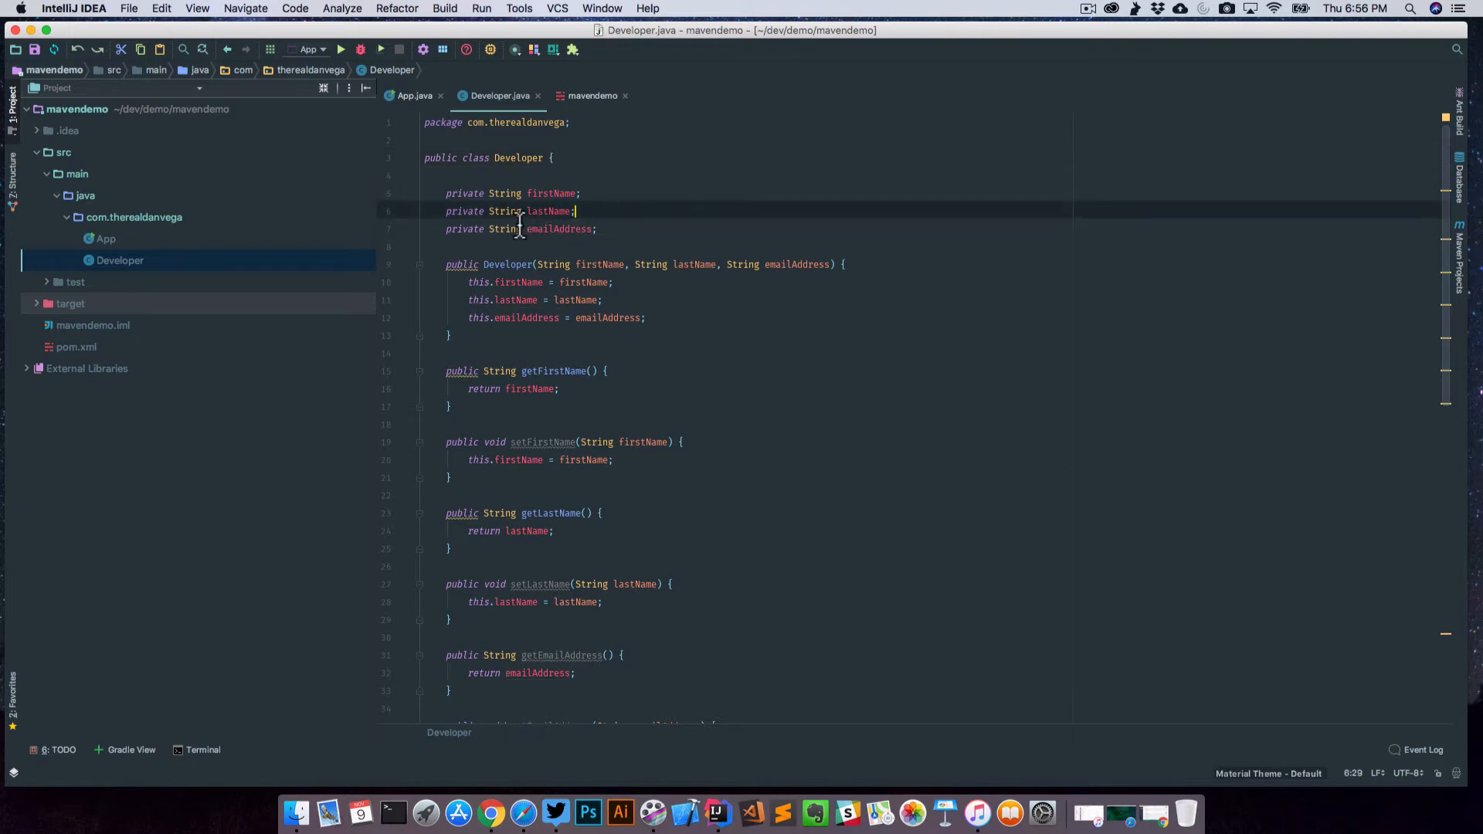
double_click(558, 228)
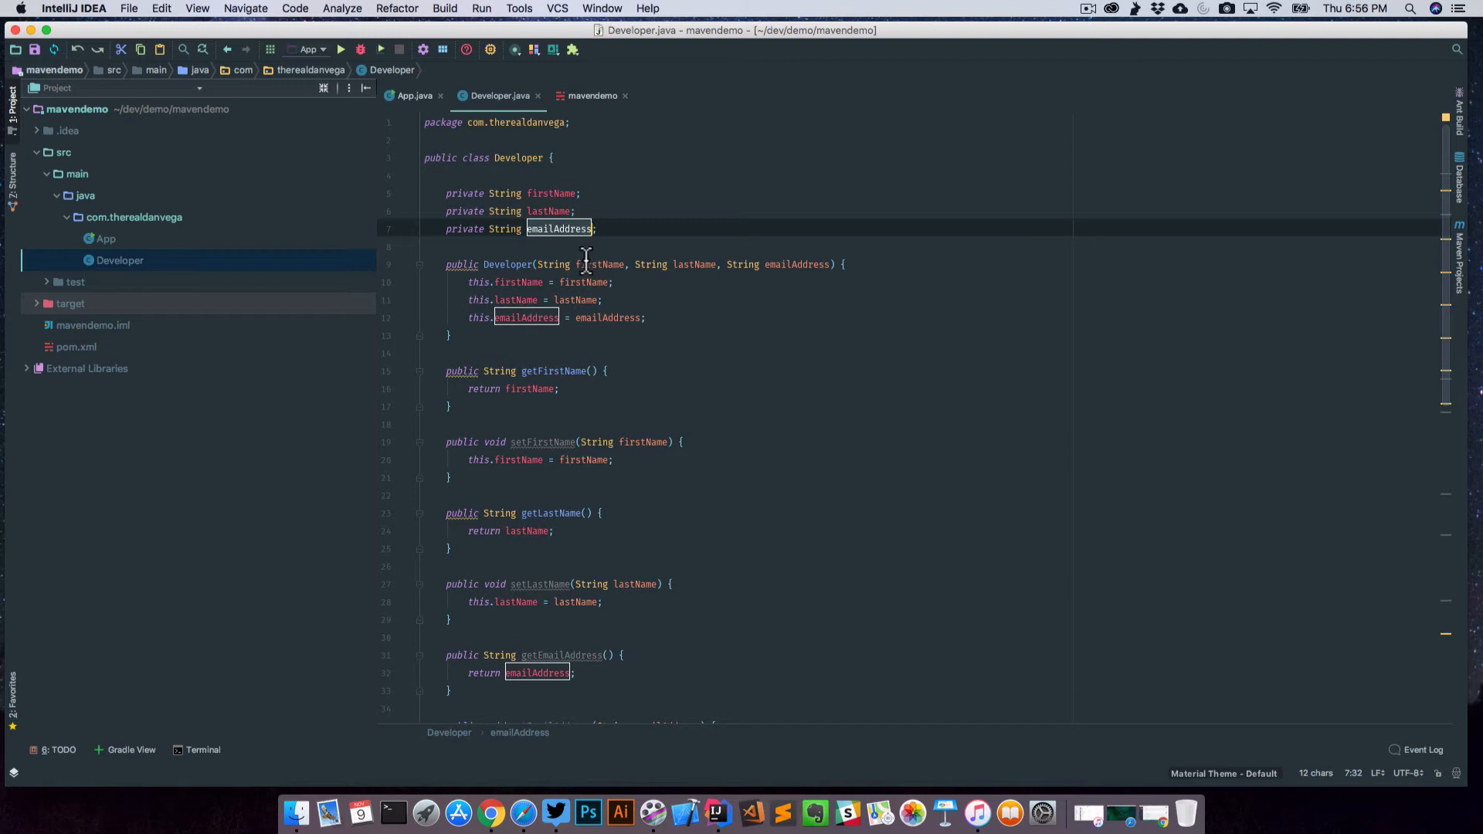
right_click(558, 228)
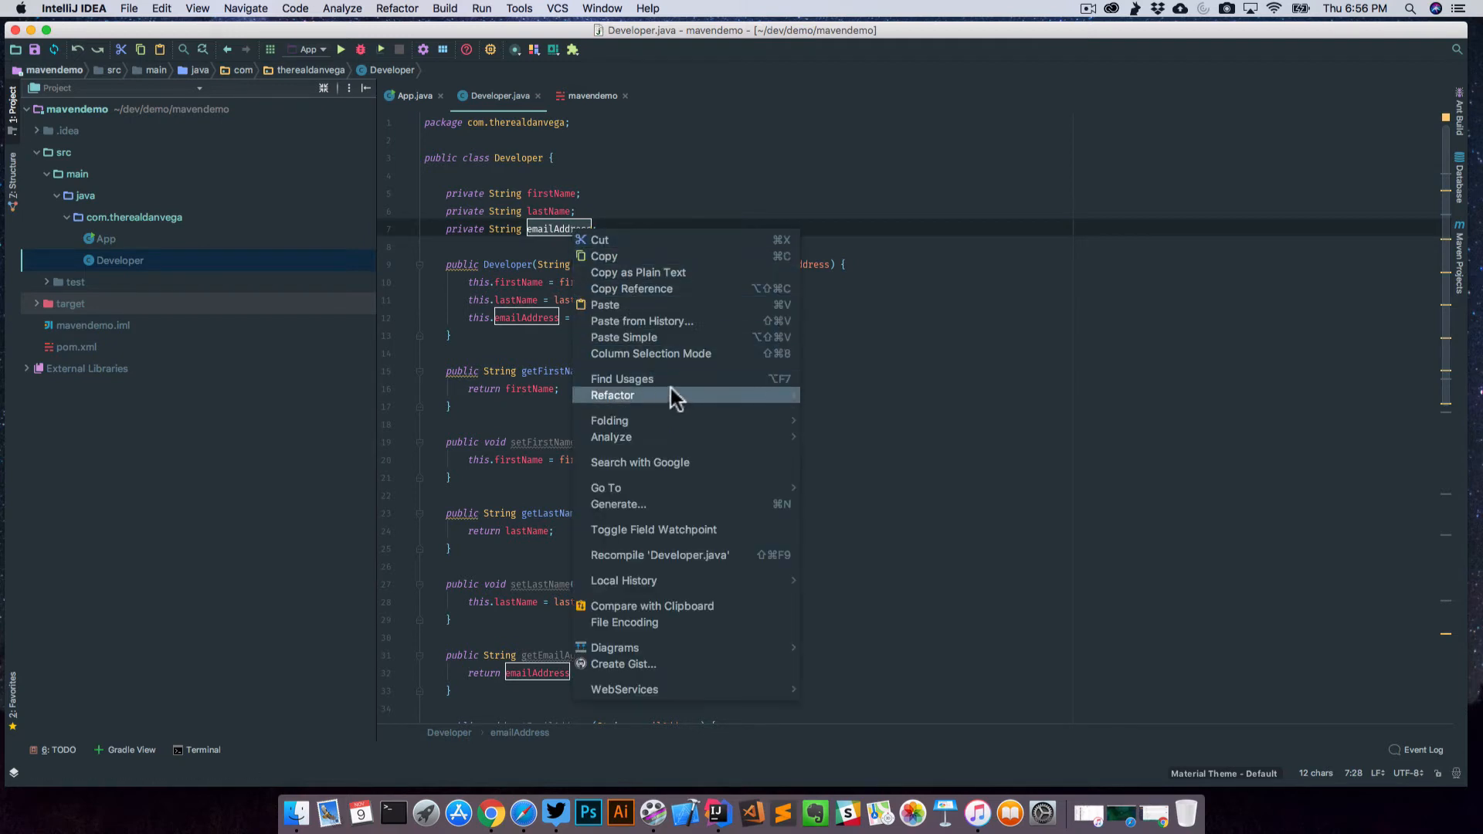
mouse_move(612, 394)
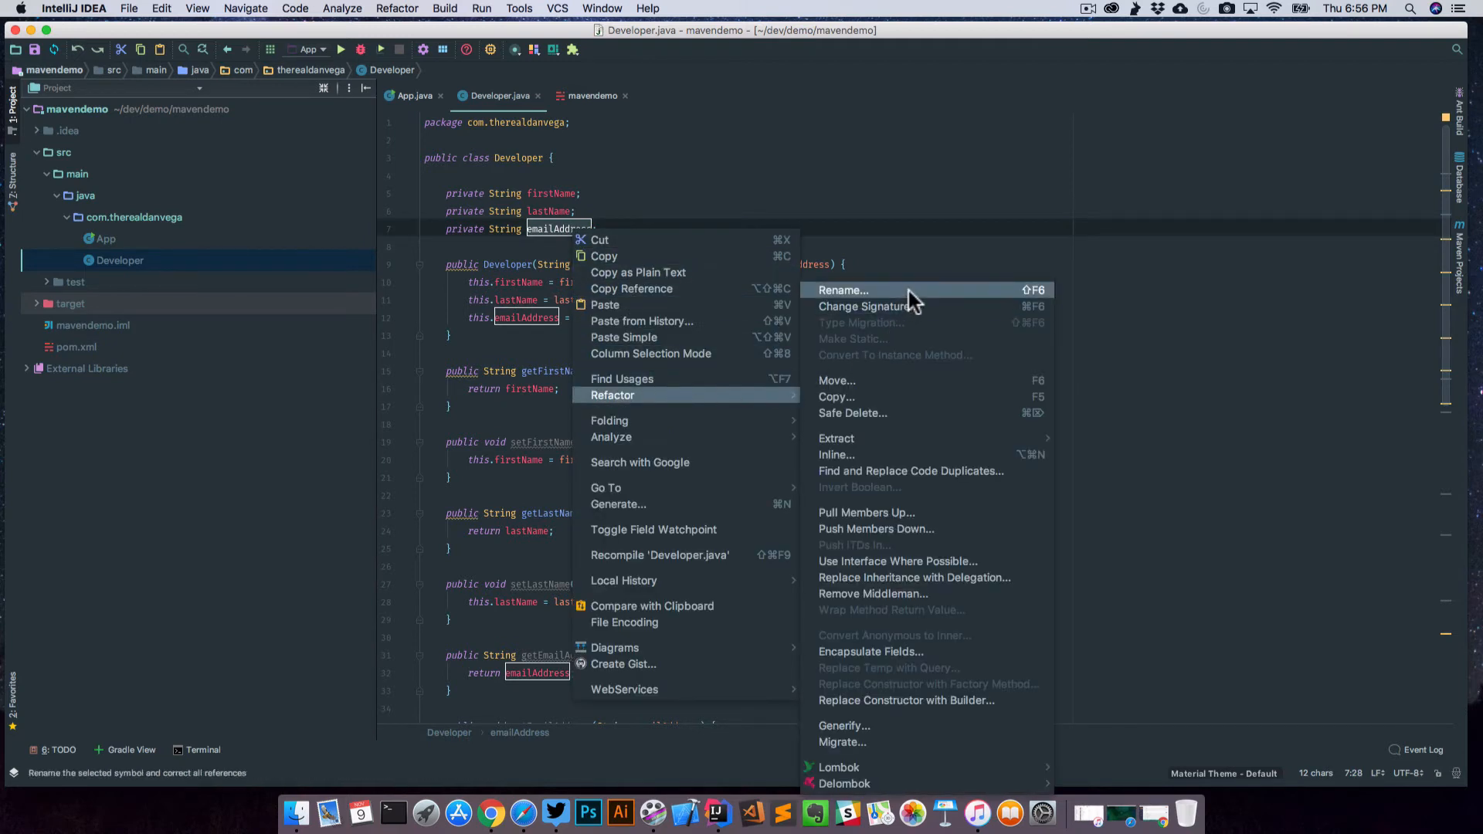
click(842, 290)
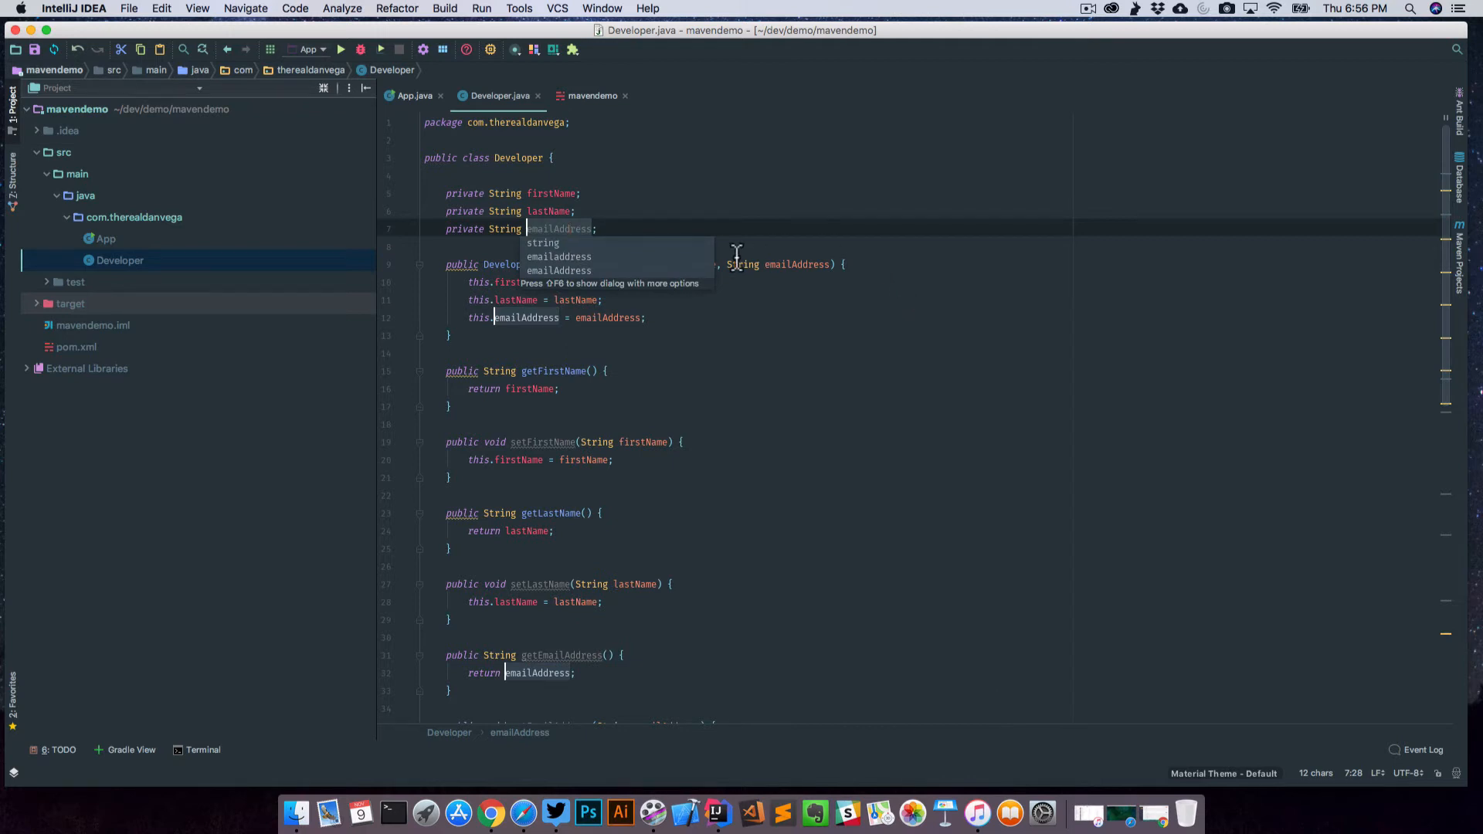
text(email)
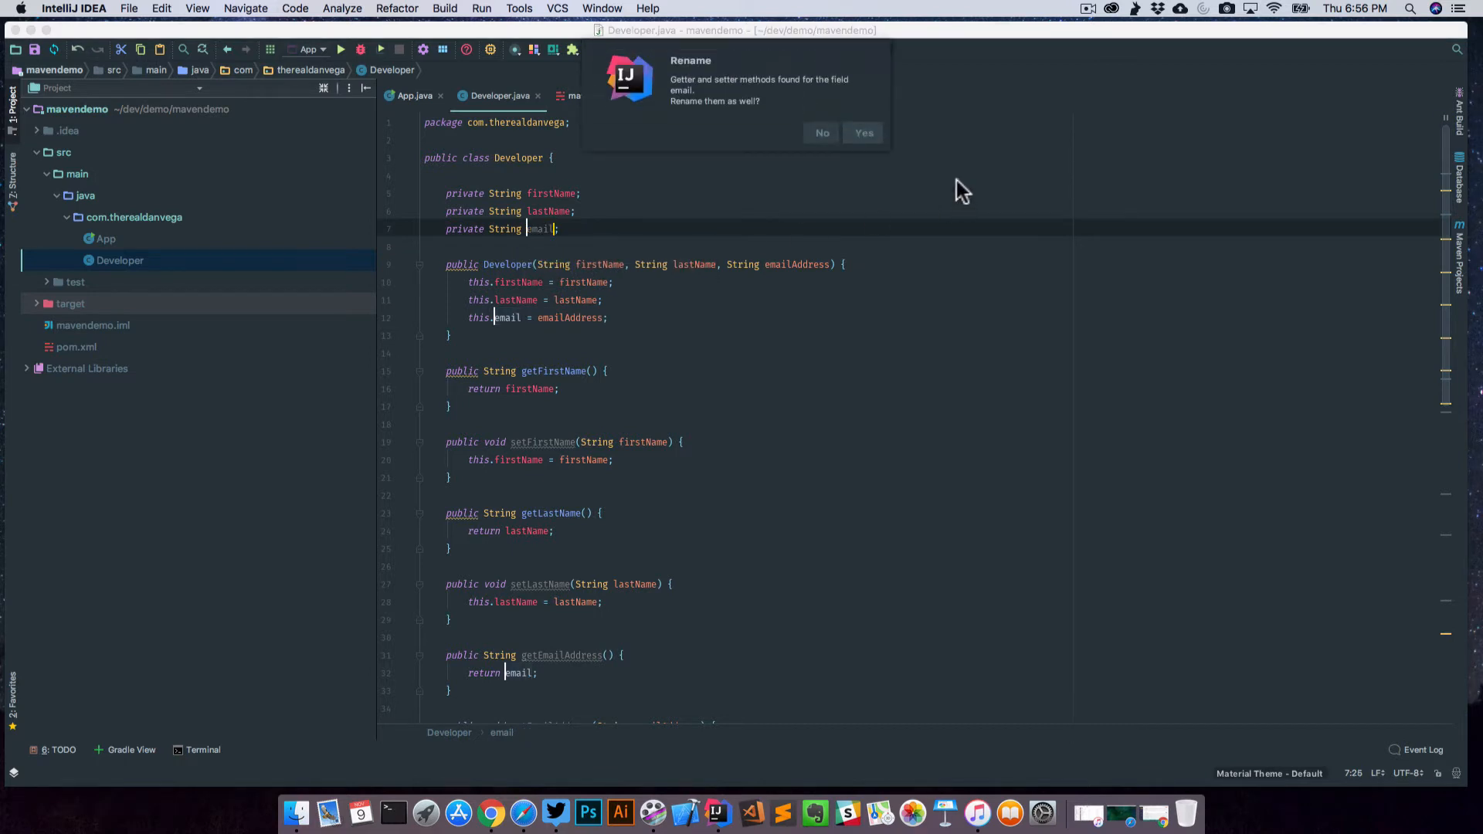
mouse_move(690, 117)
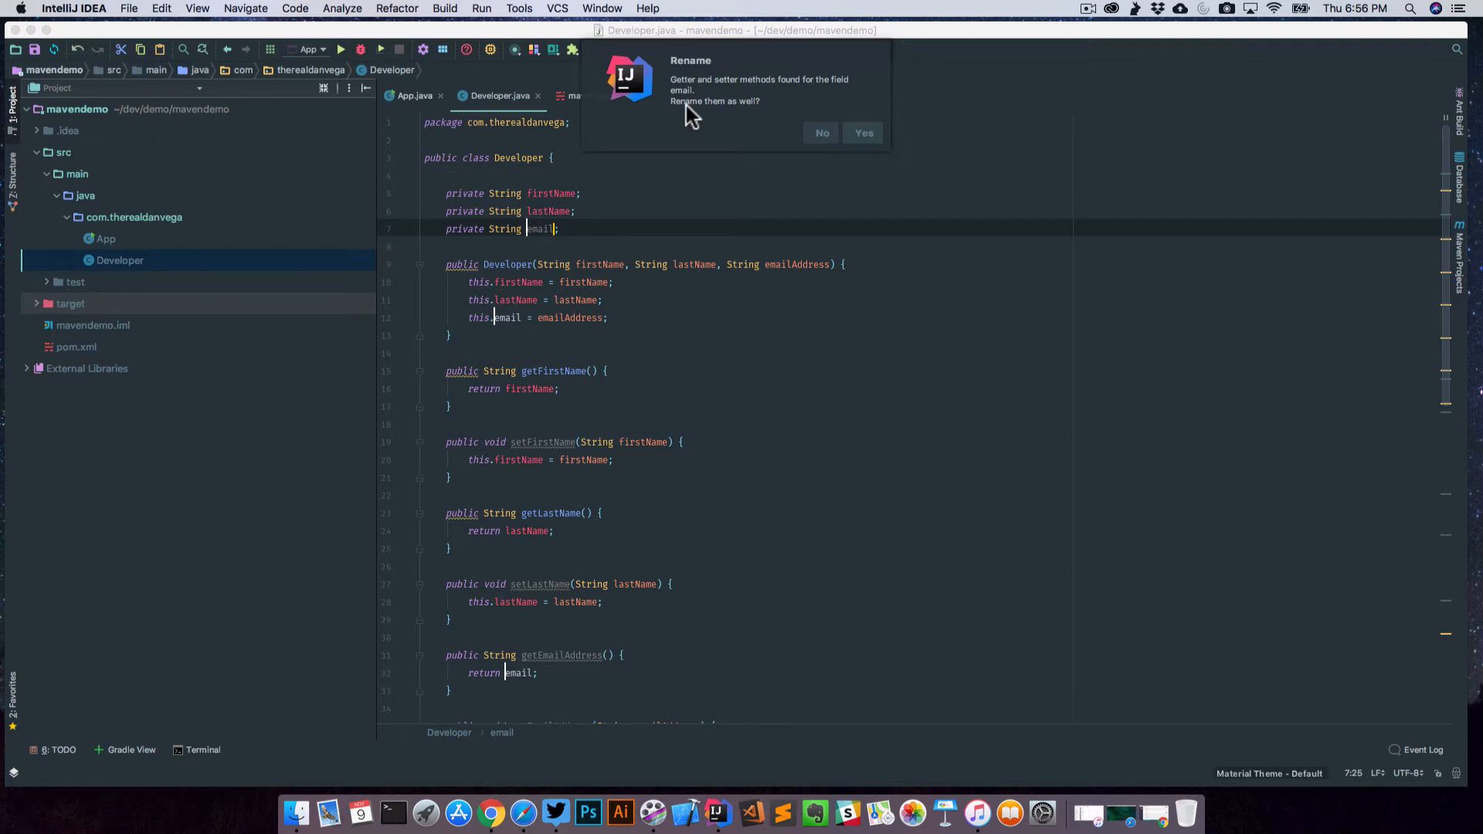
Extend the email rename to the getter, setter and emailAddress constructor parameter
click(862, 132)
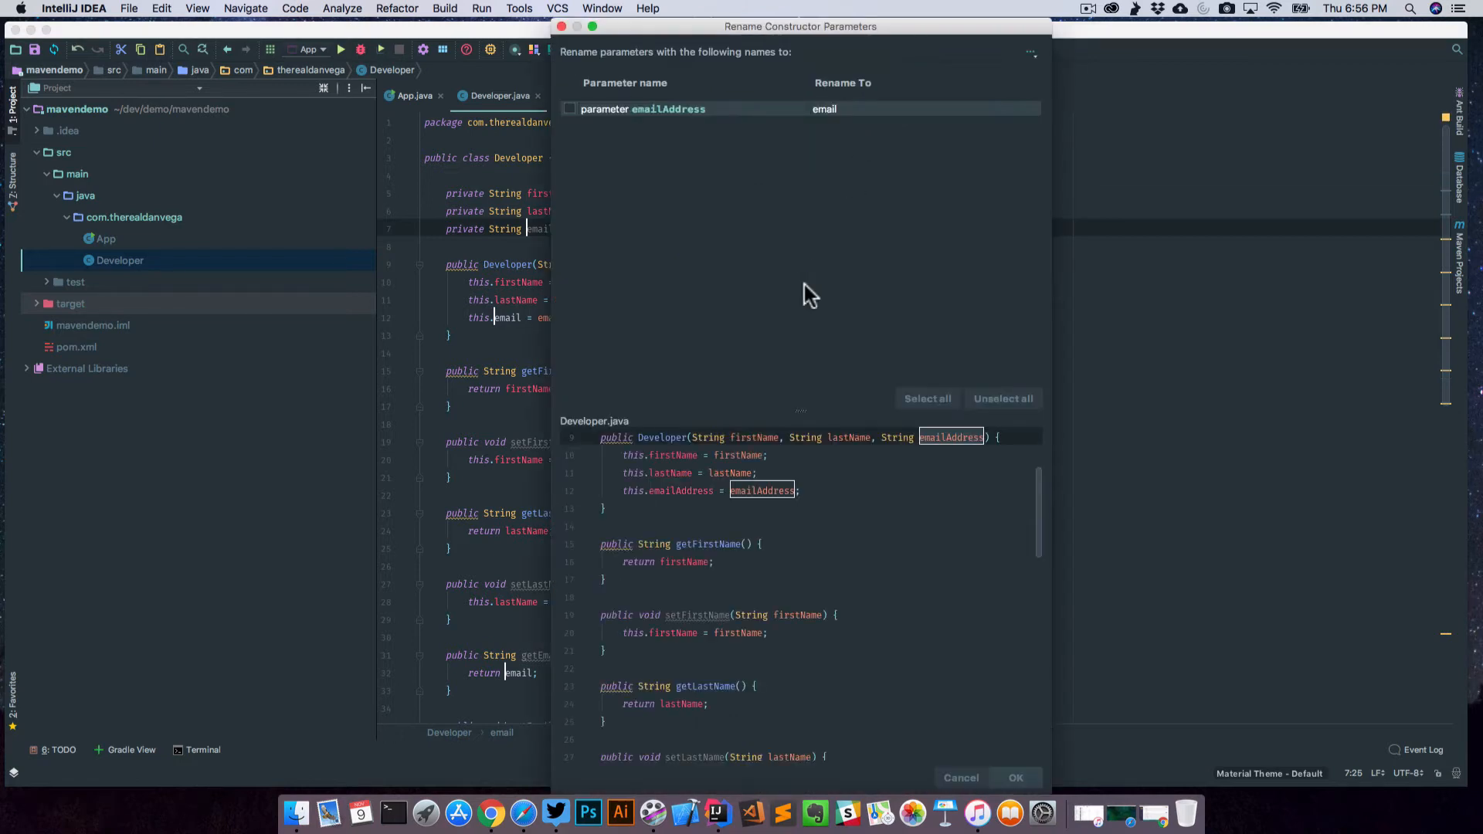
mouse_move(646, 438)
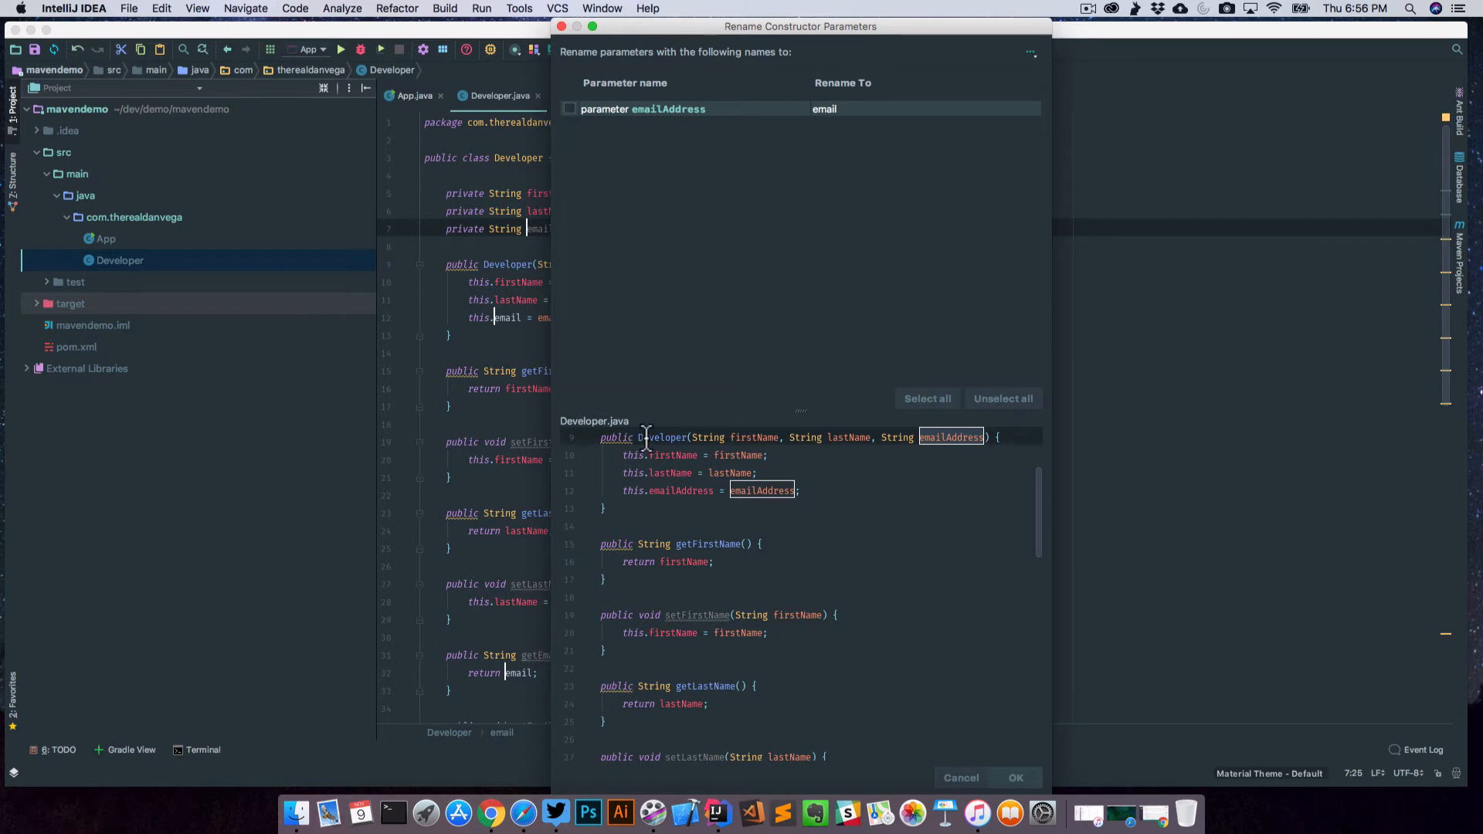
mouse_move(712, 142)
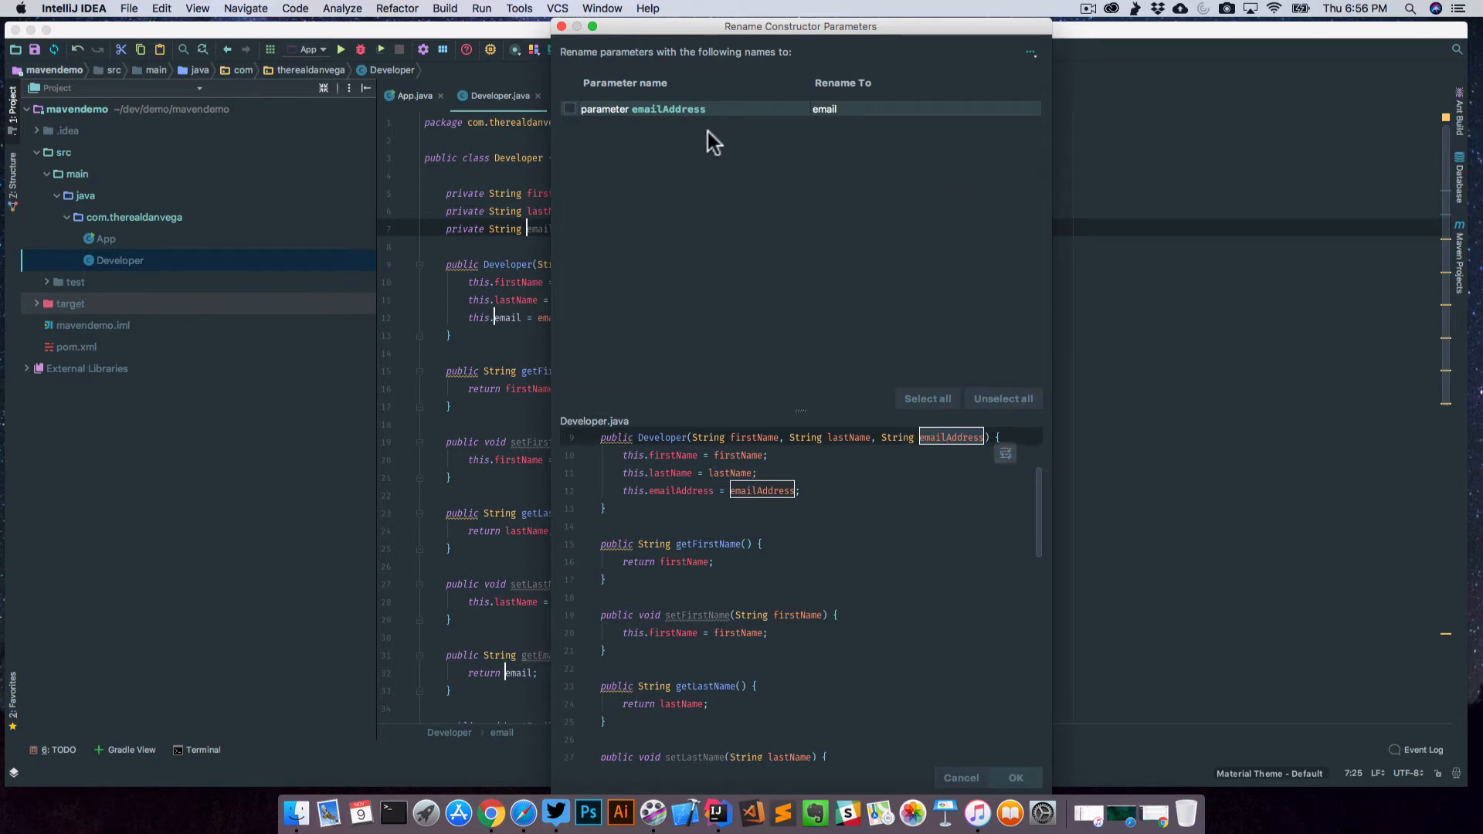
click(569, 108)
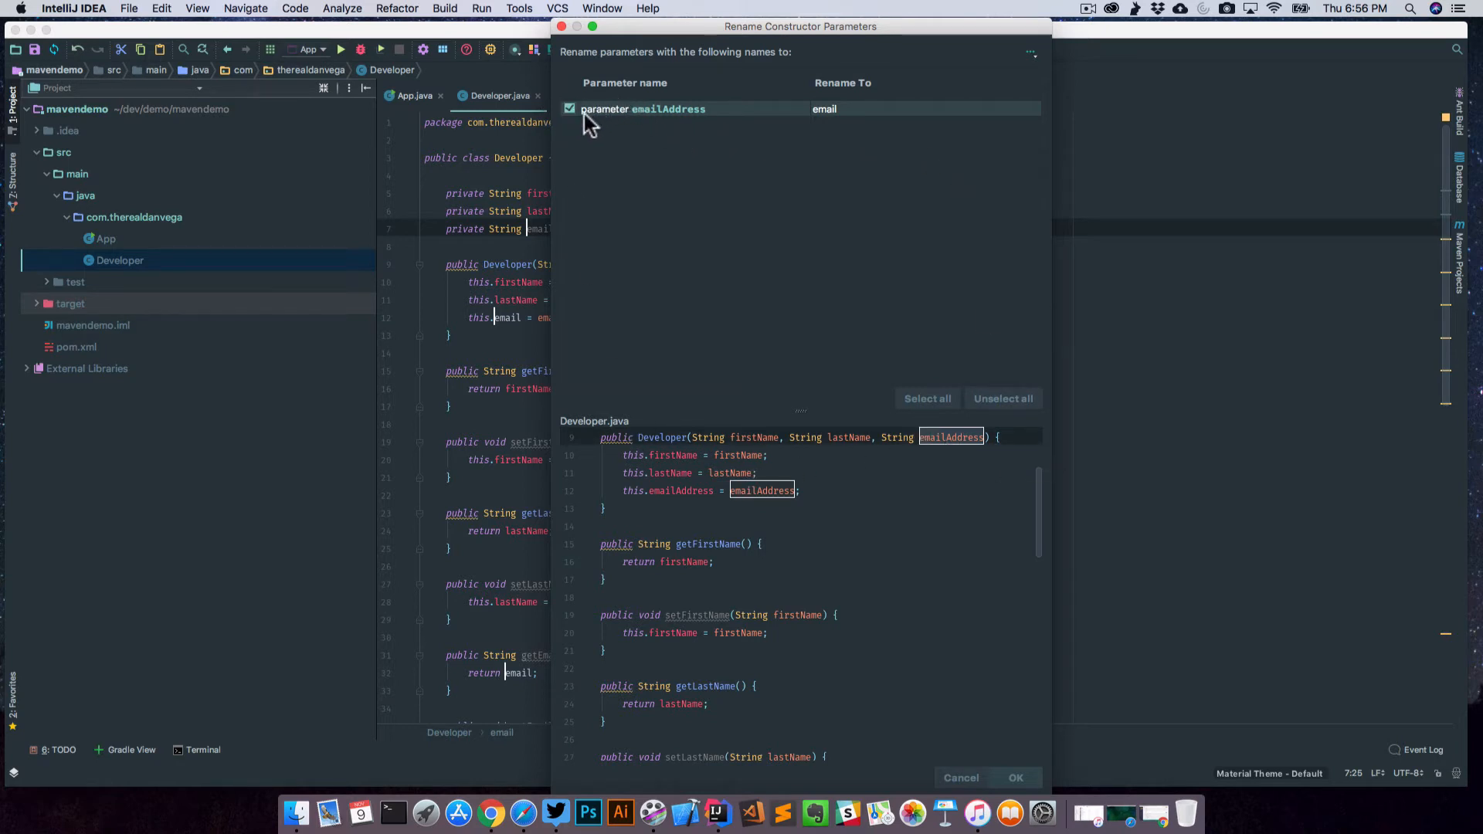
mouse_move(679, 158)
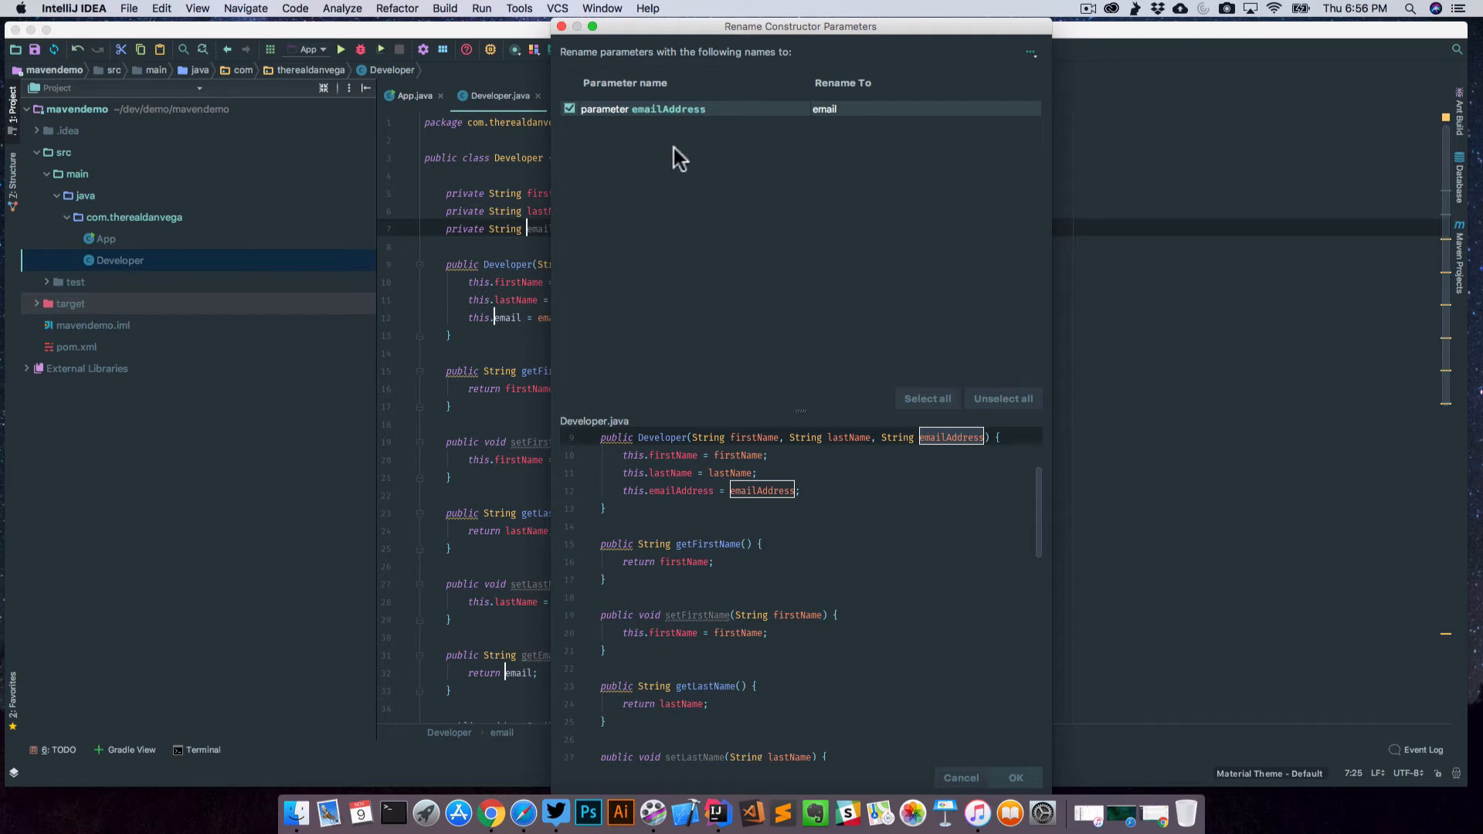
mouse_move(728, 357)
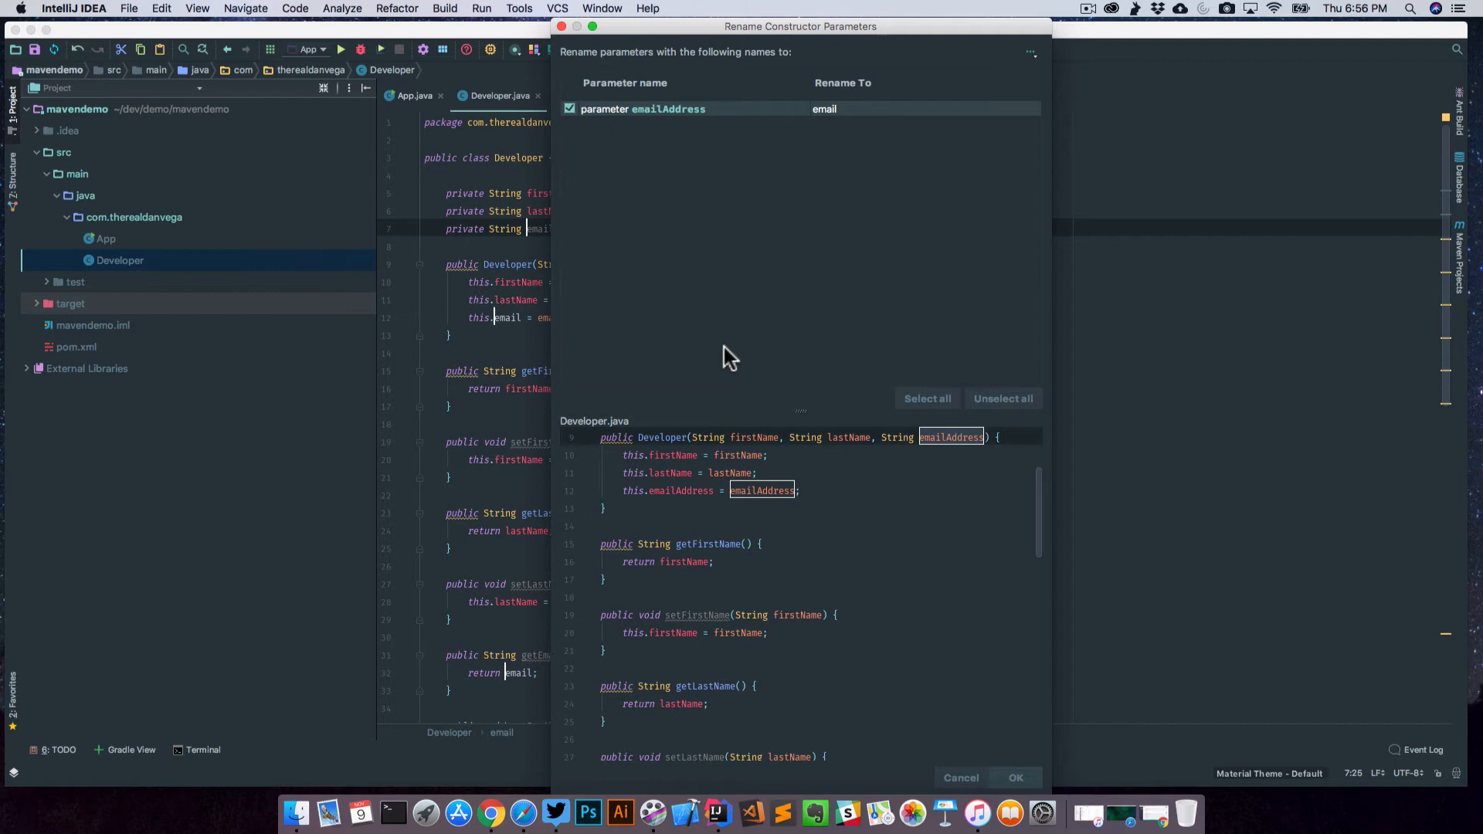
mouse_move(750, 379)
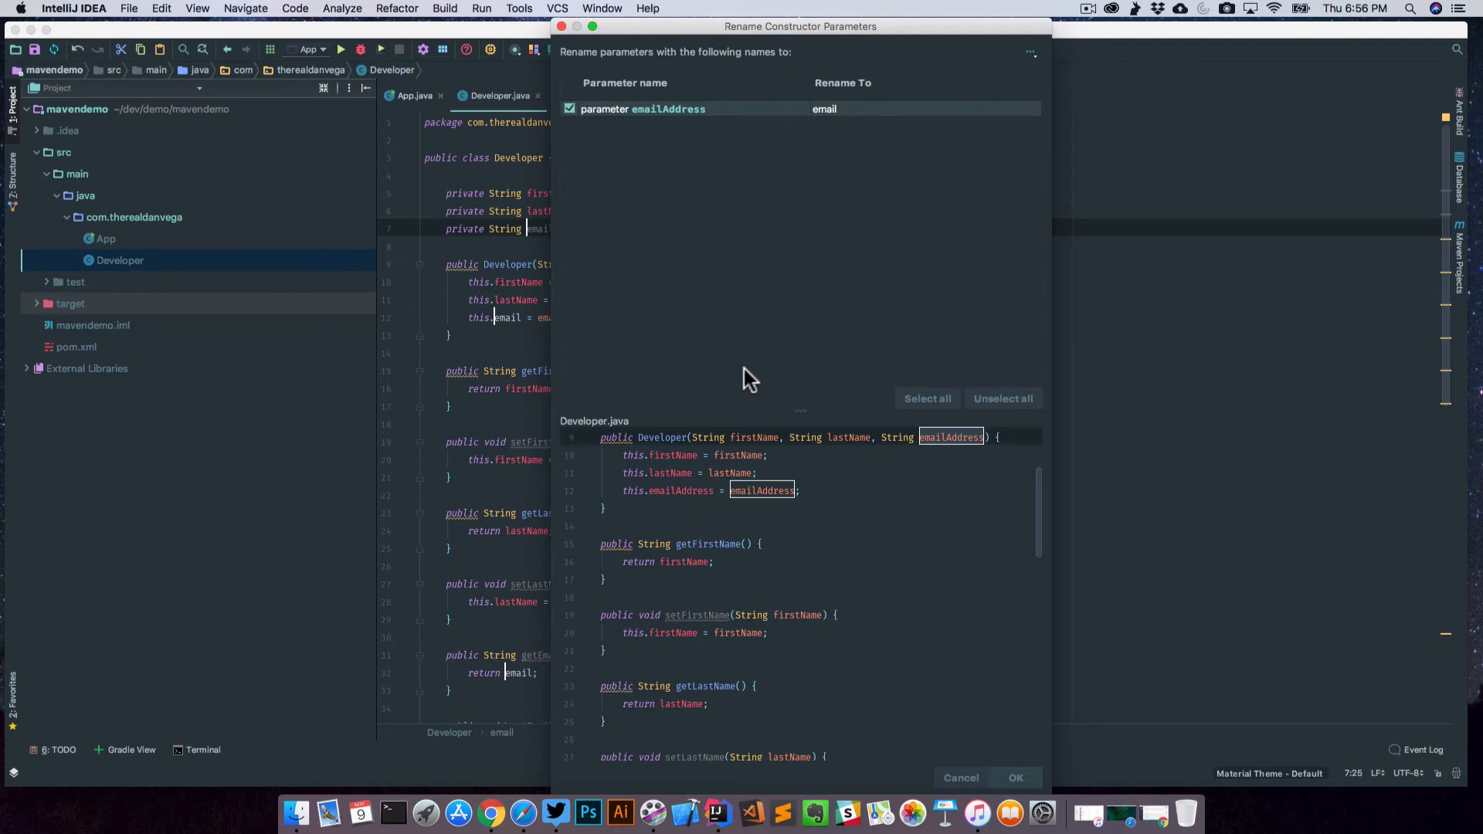
click(1015, 778)
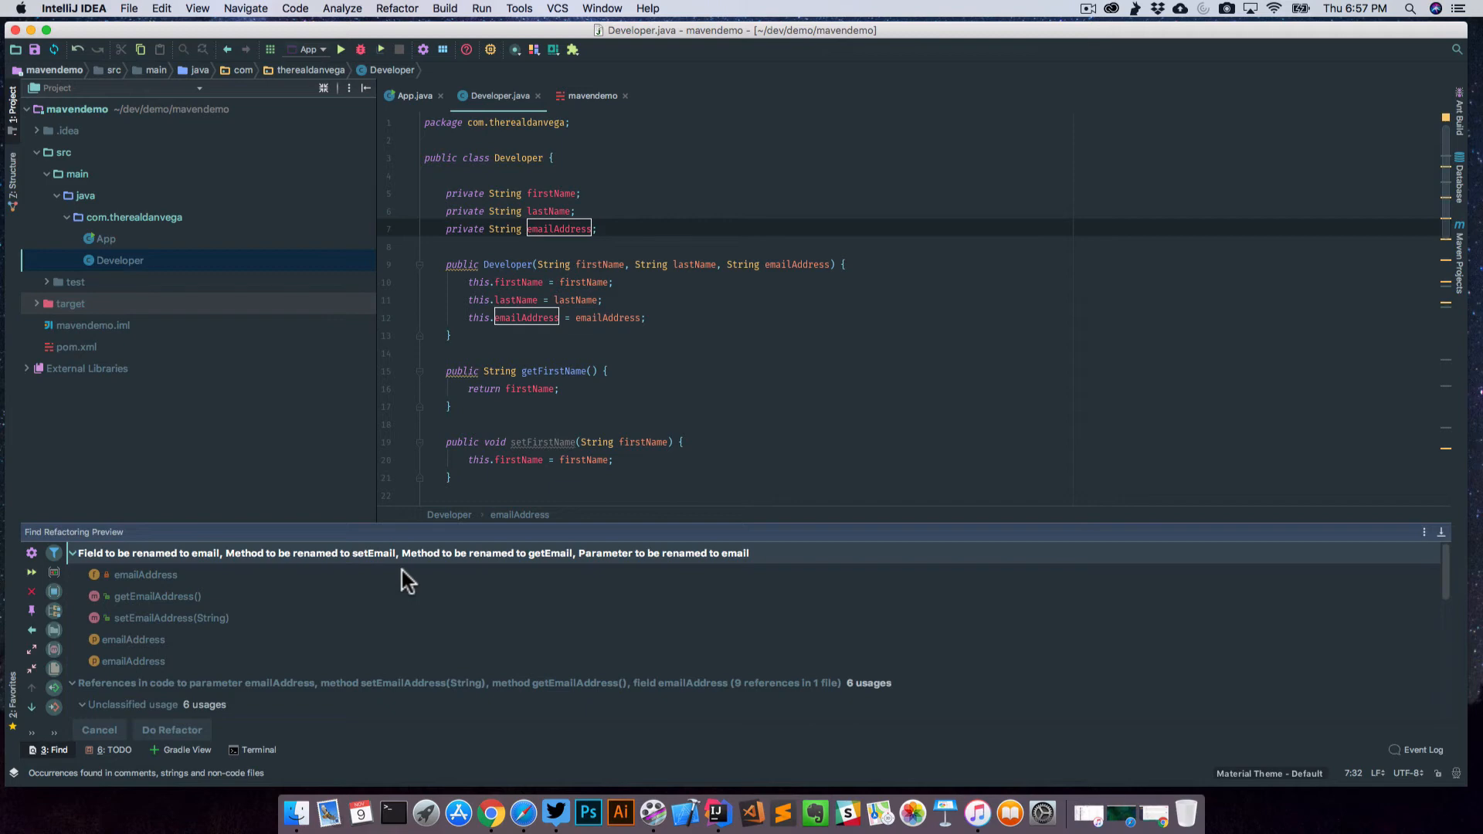
mouse_move(650, 306)
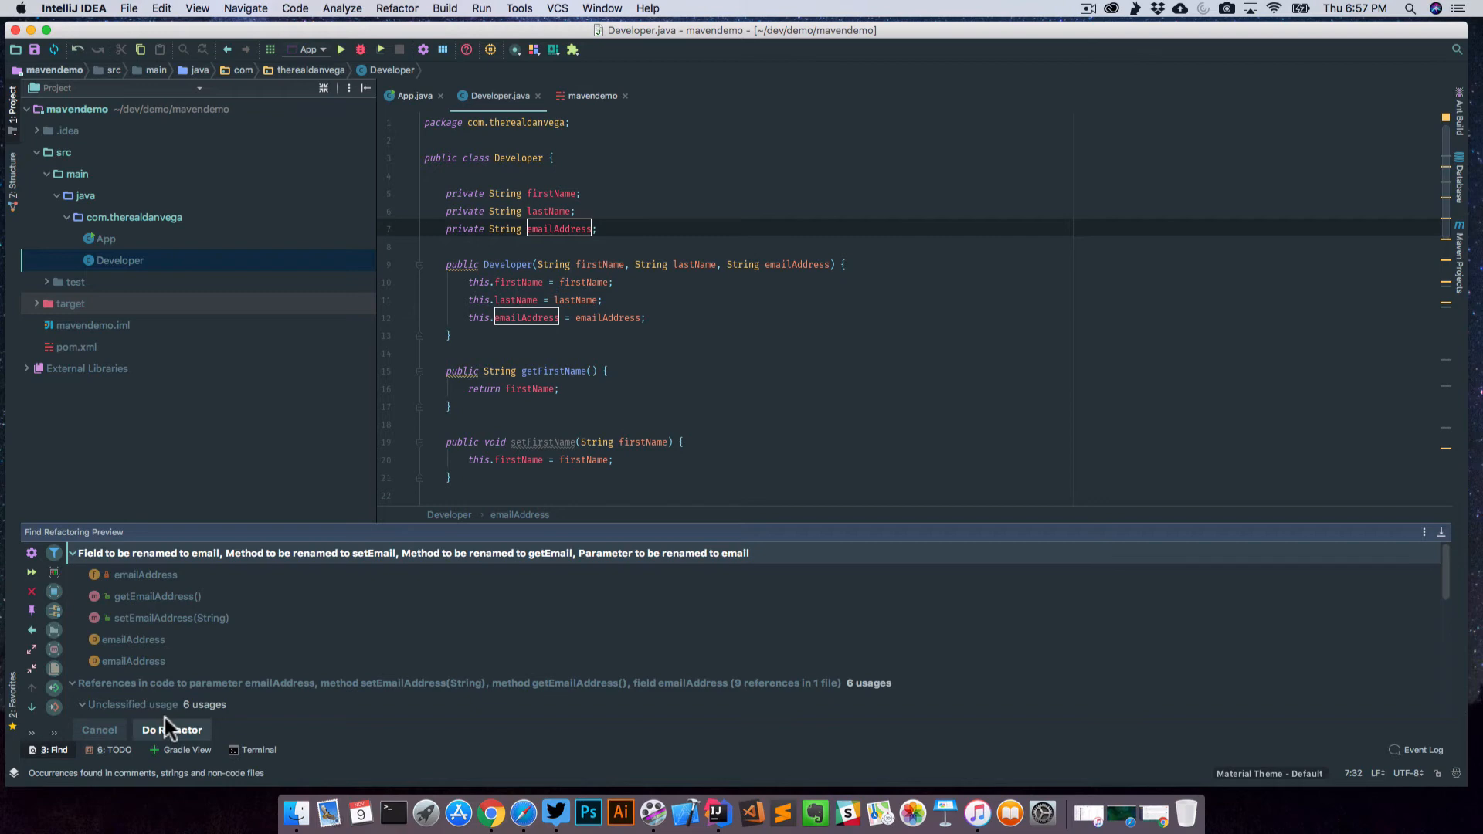
Apply all previewed email renames with Do Refactor
click(171, 729)
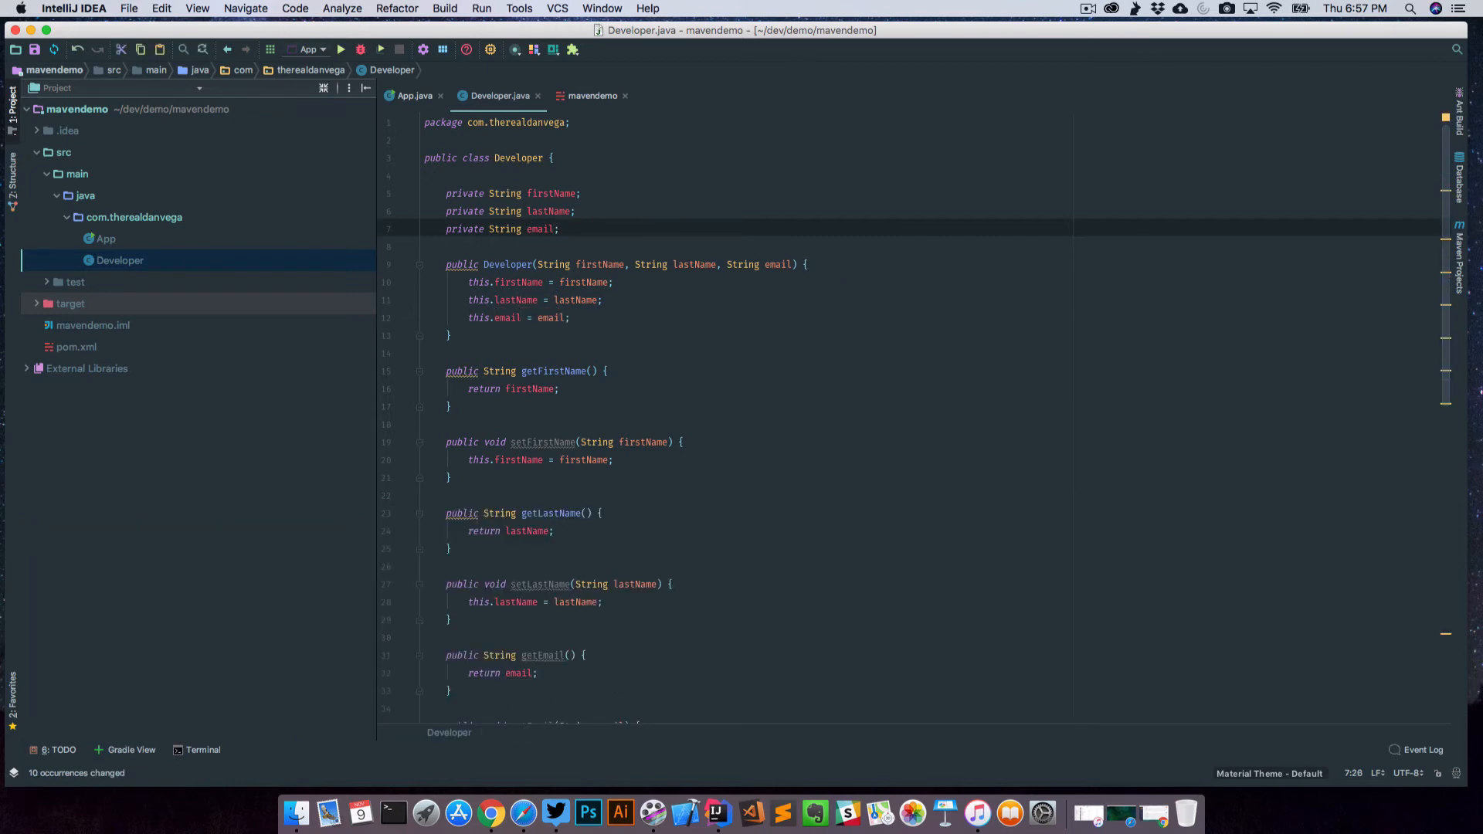
mouse_move(789, 277)
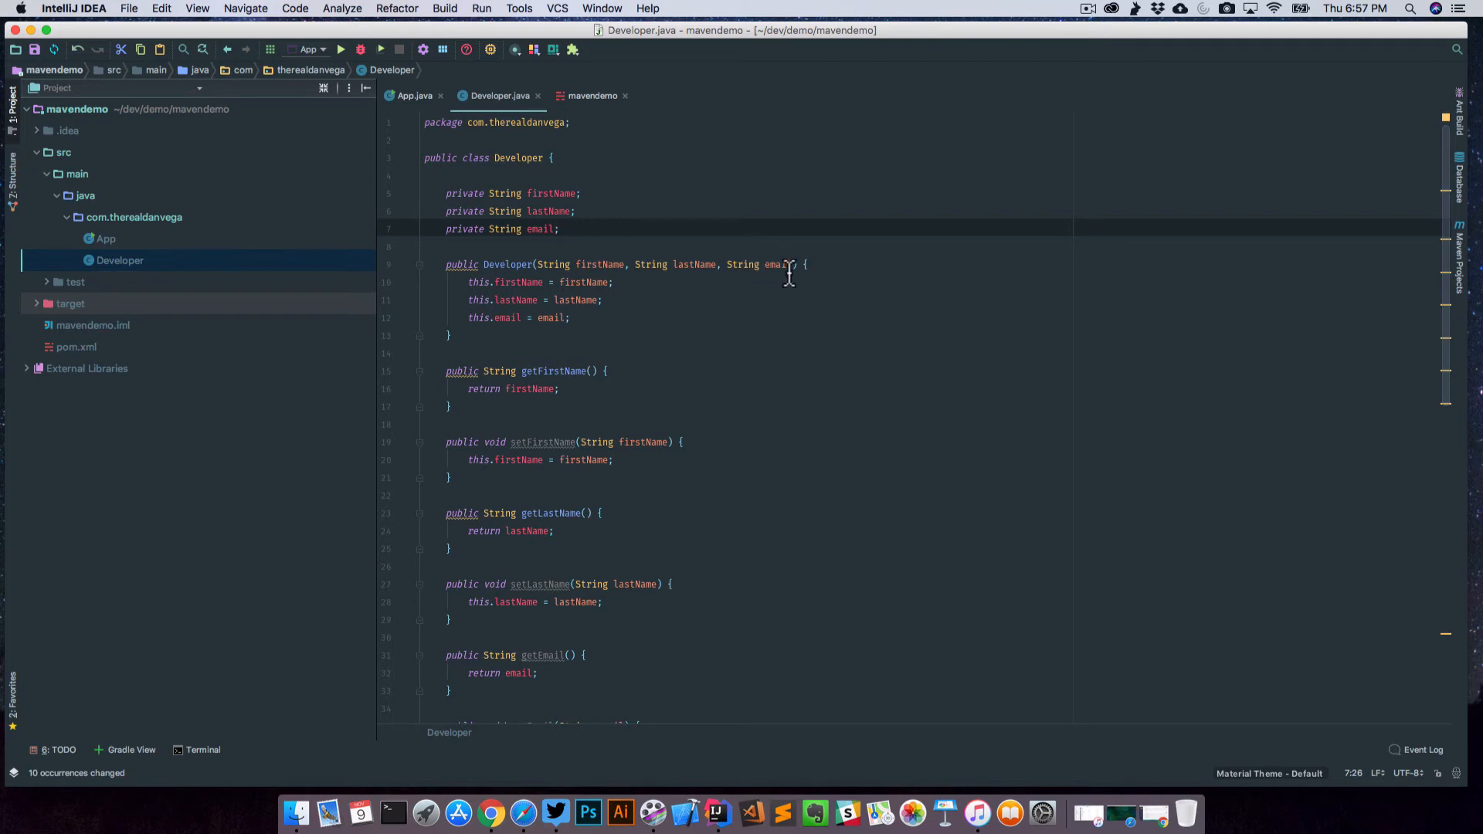
scroll(up, 3)
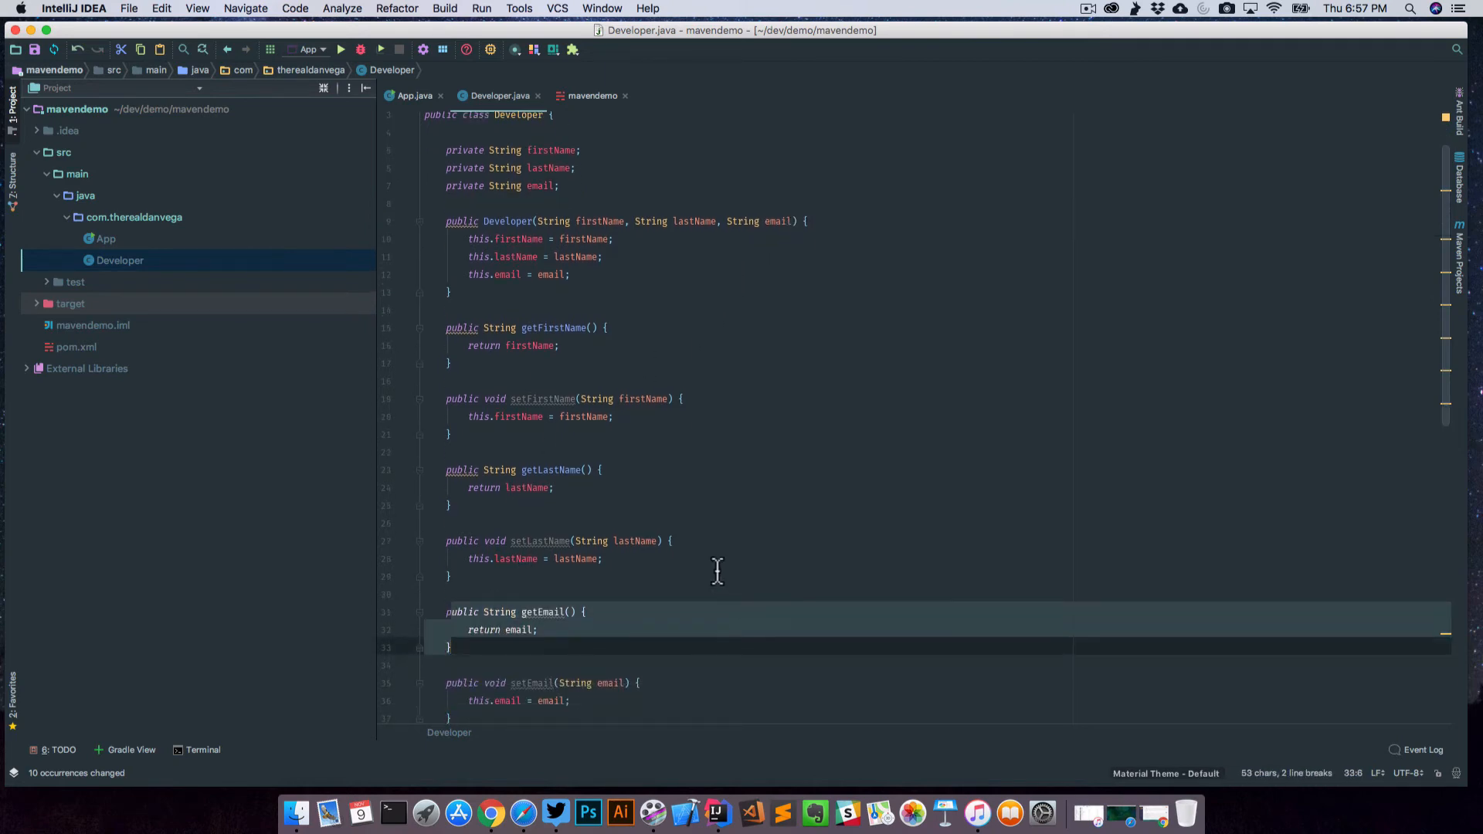
scroll(down, 3)
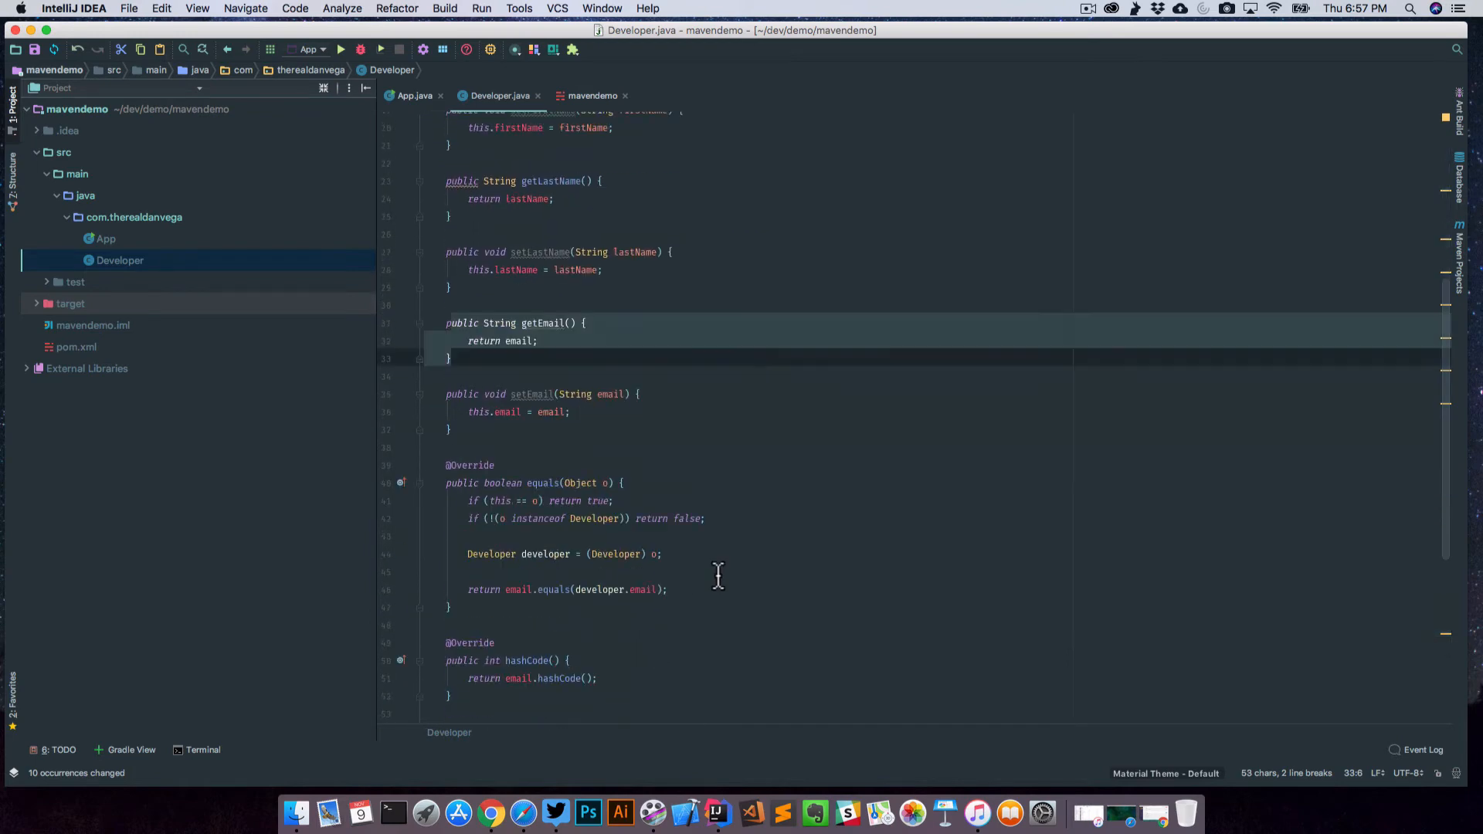
scroll(down, 3)
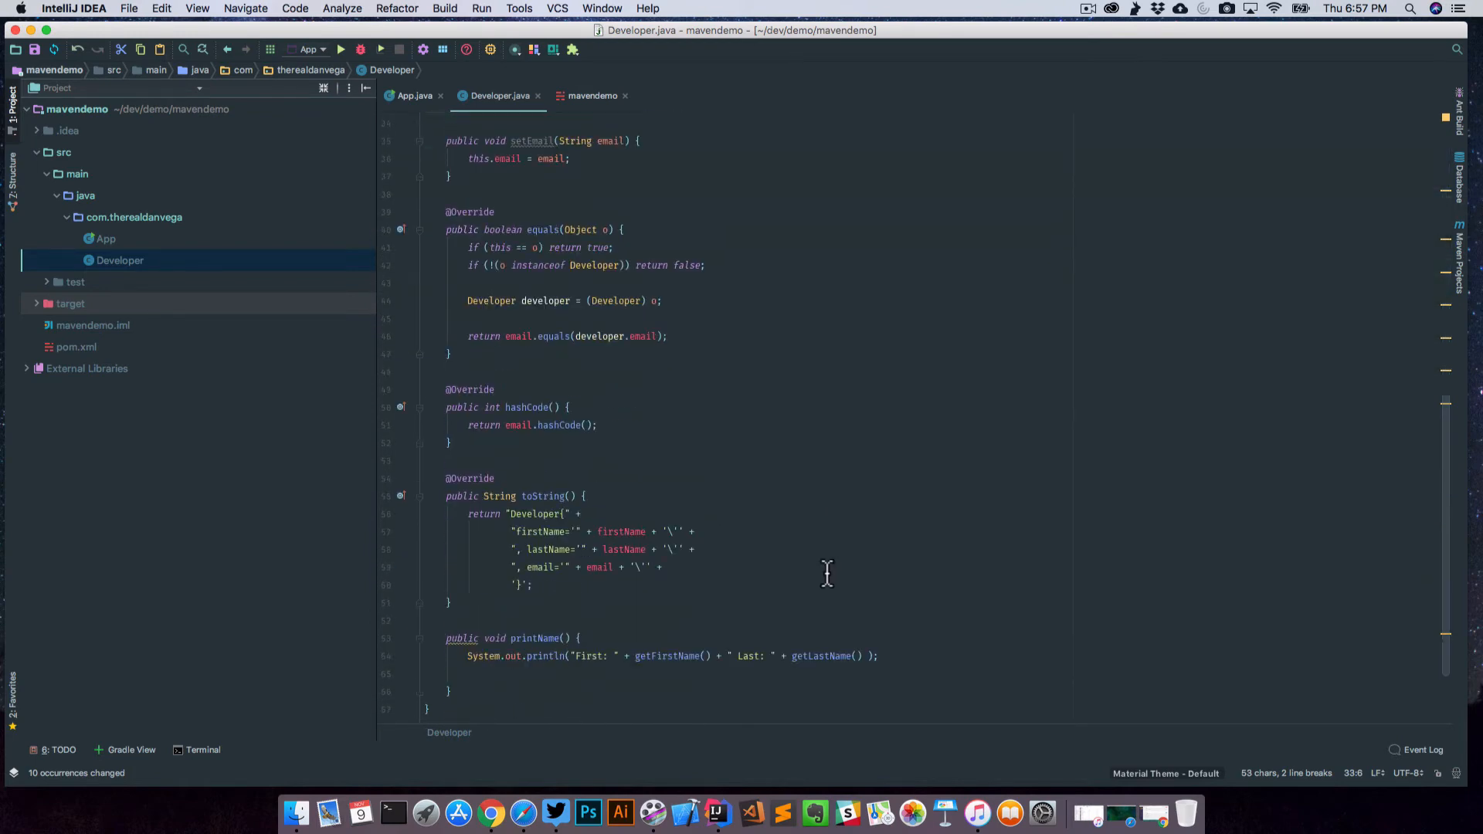
mouse_move(754, 591)
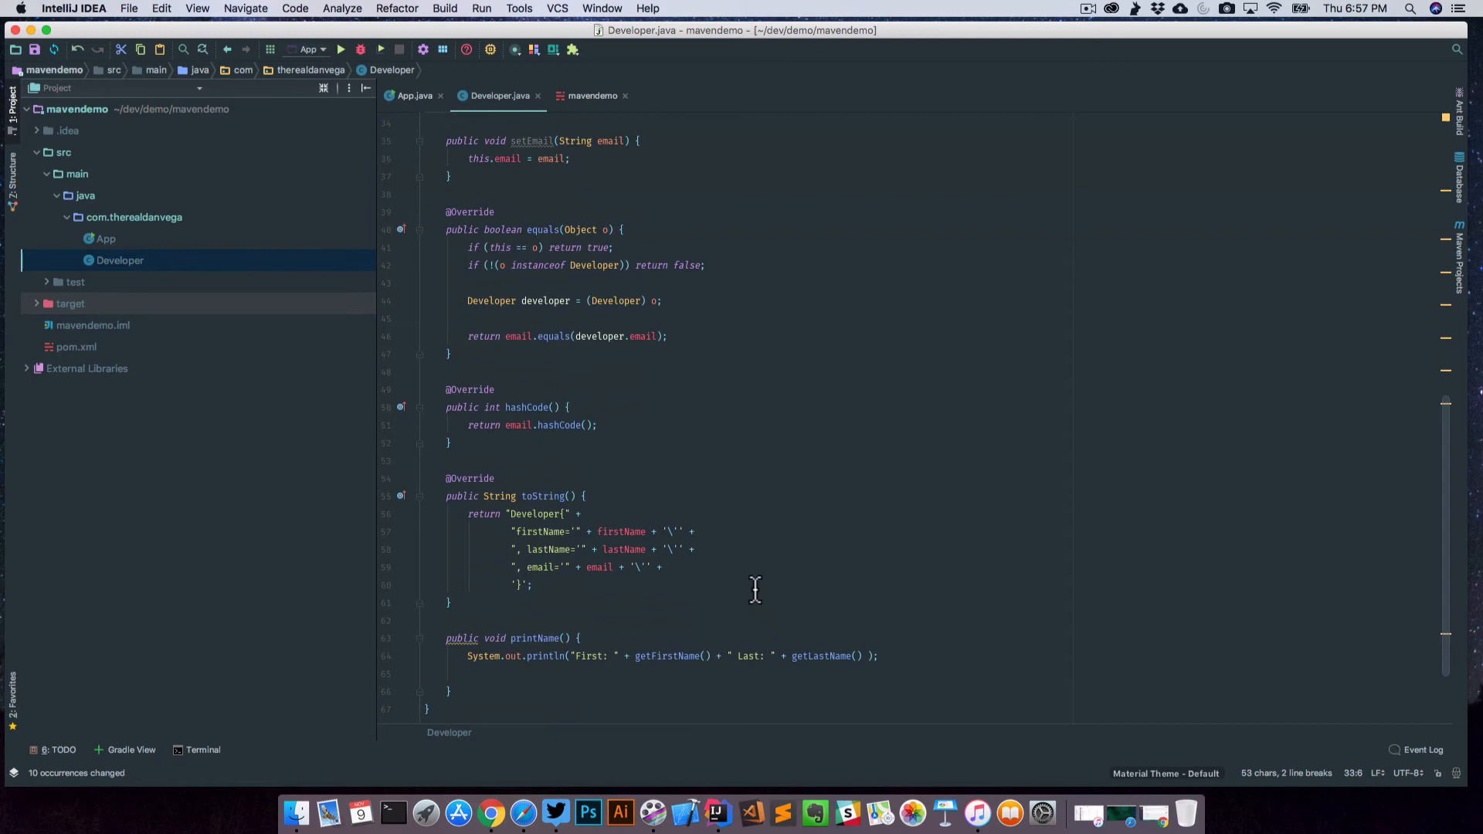
scroll(up, 3)
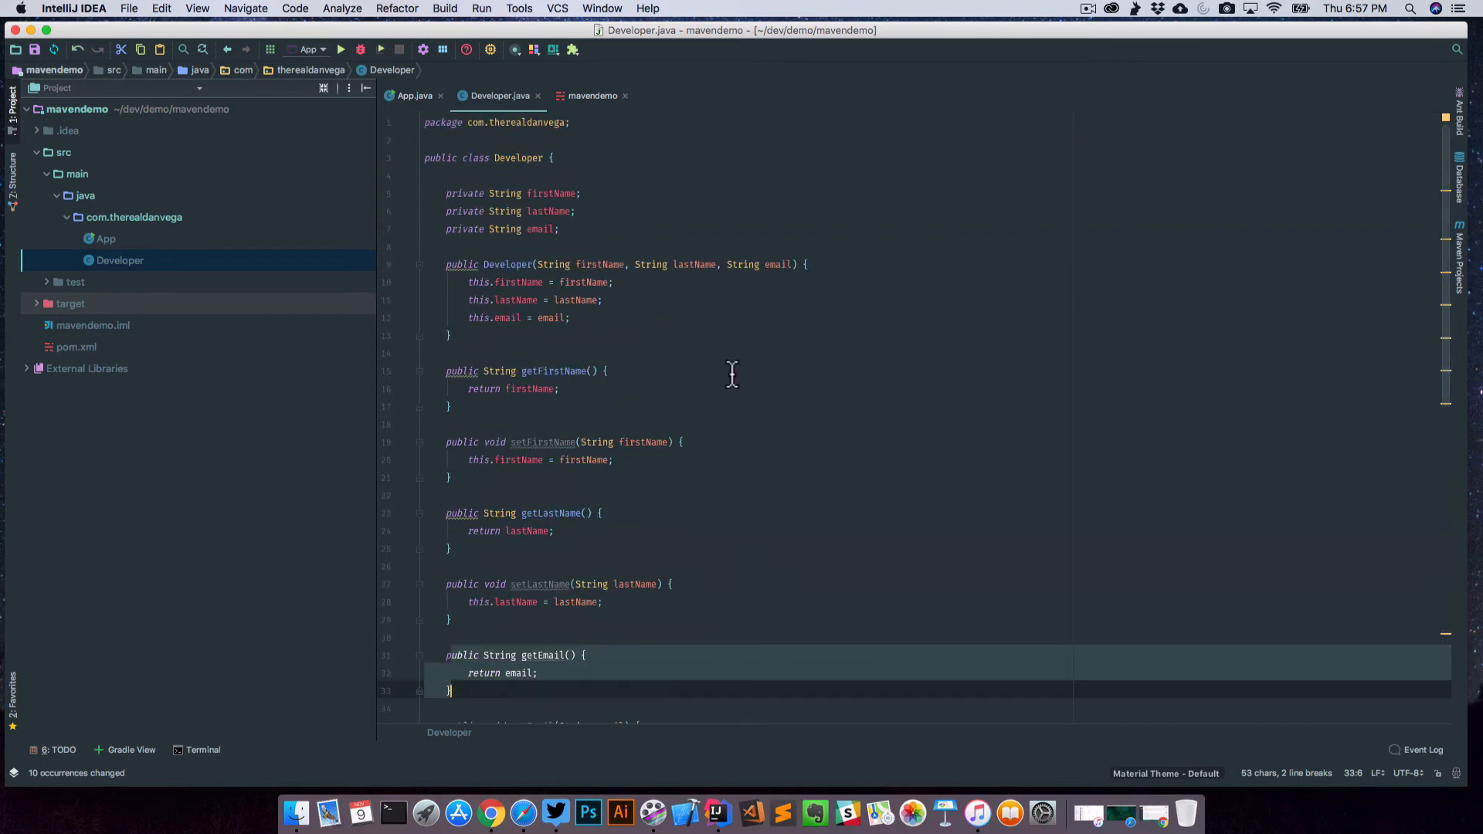
mouse_move(615, 148)
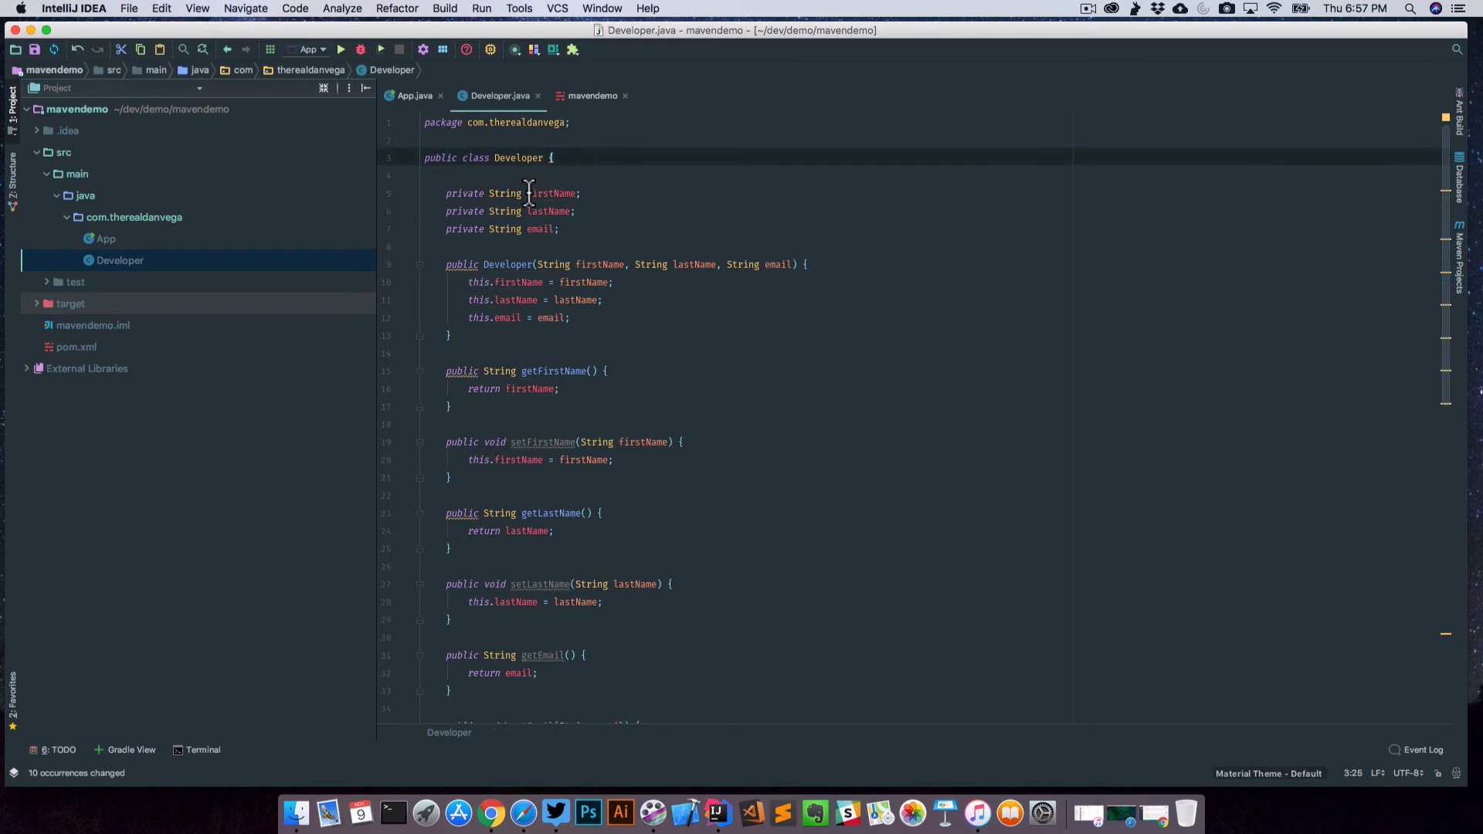
Select firstName occurrences, including in getFirstName, to edit them together as first
double_click(553, 193)
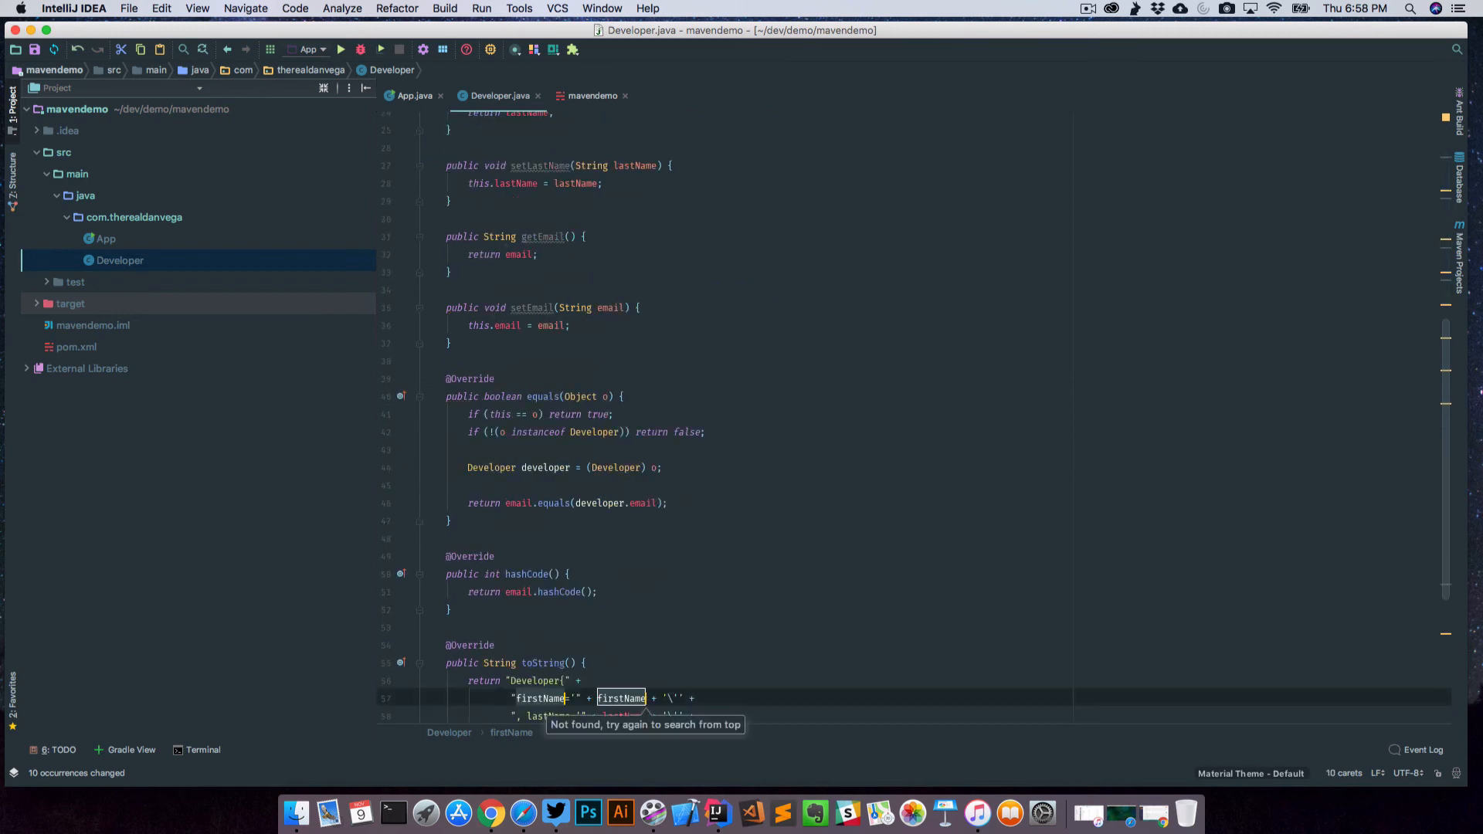
scroll(up, 3)
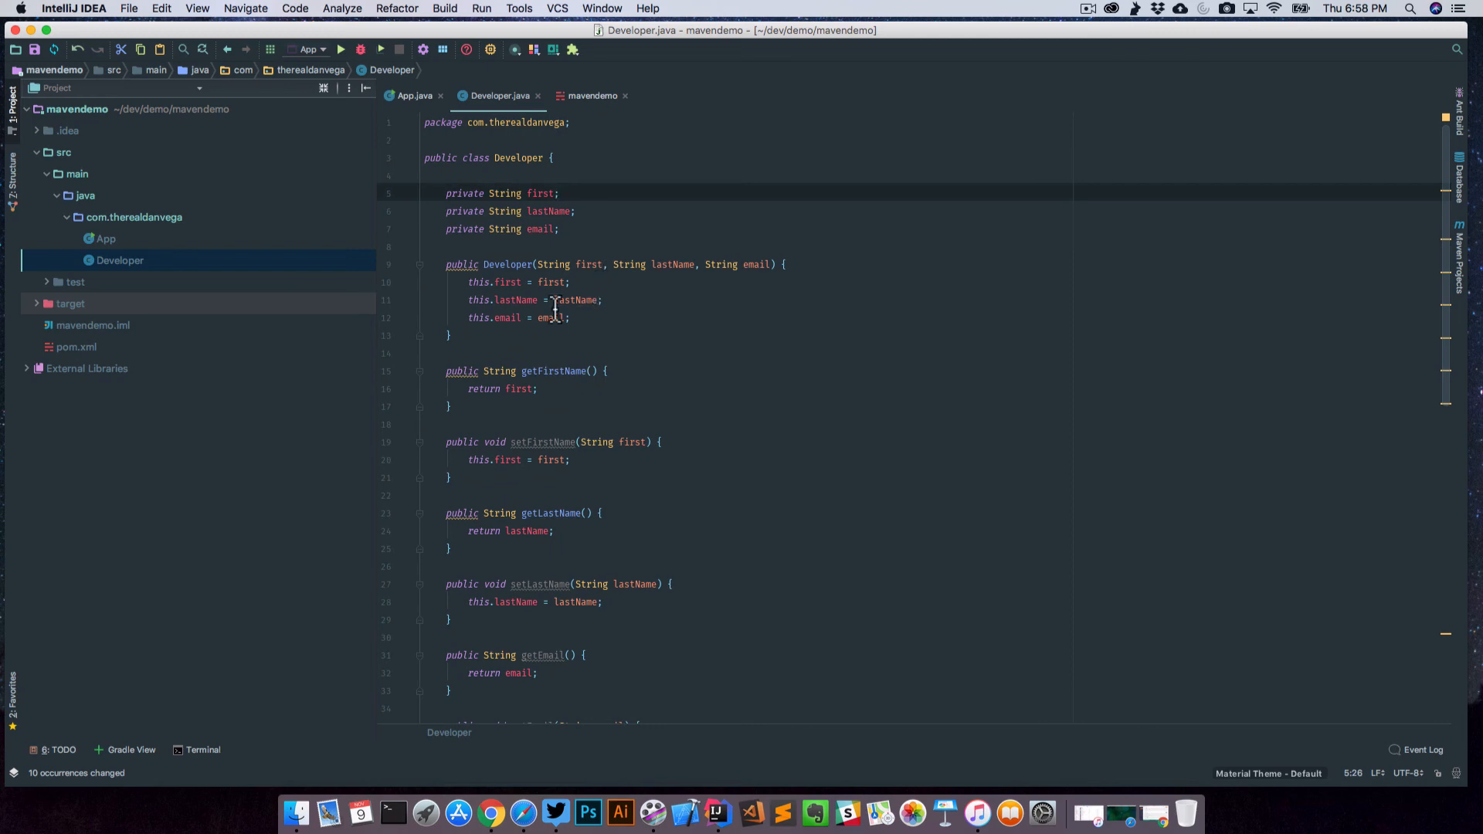
mouse_move(526, 371)
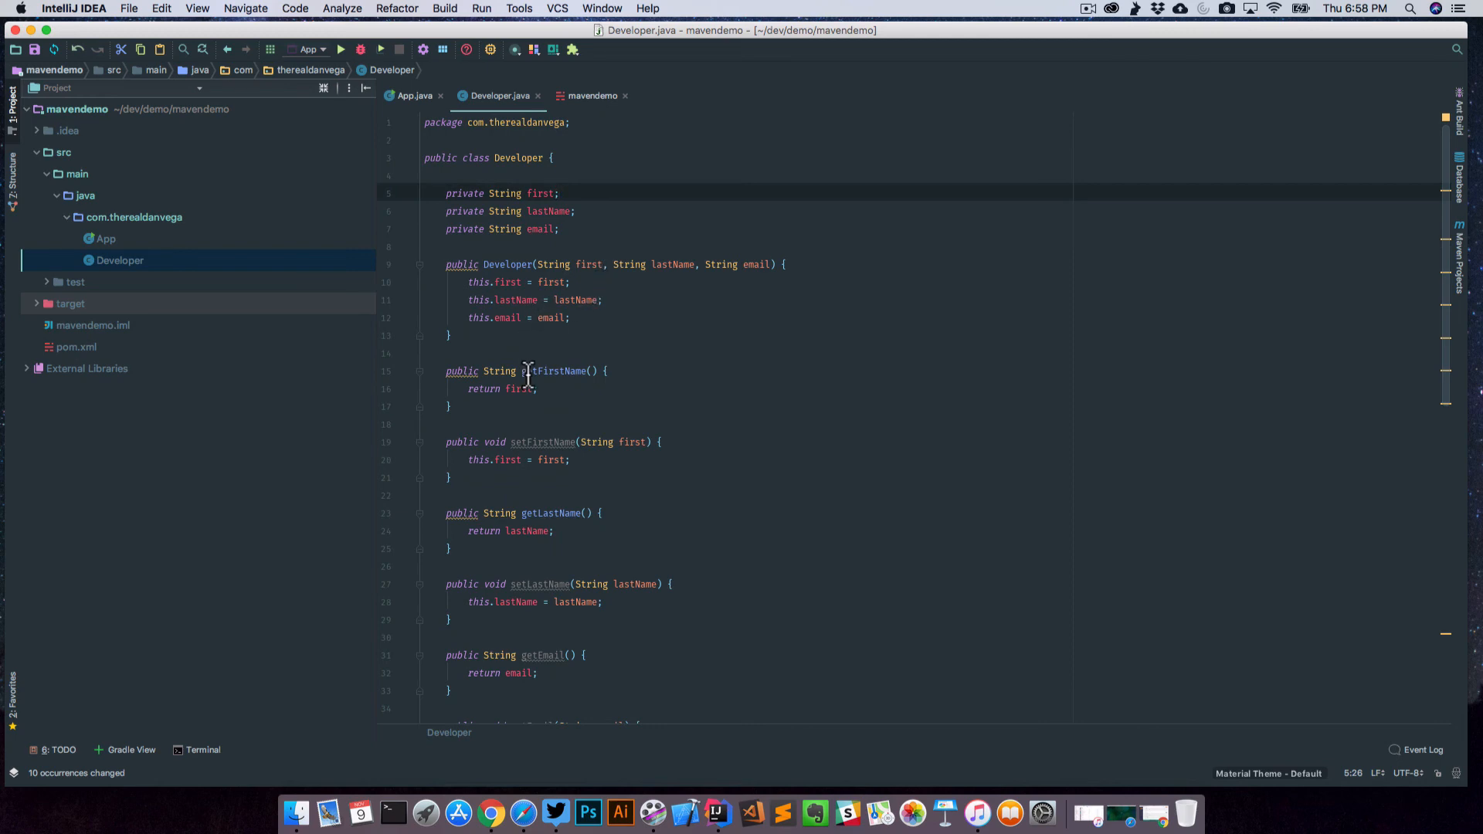
double_click(553, 371)
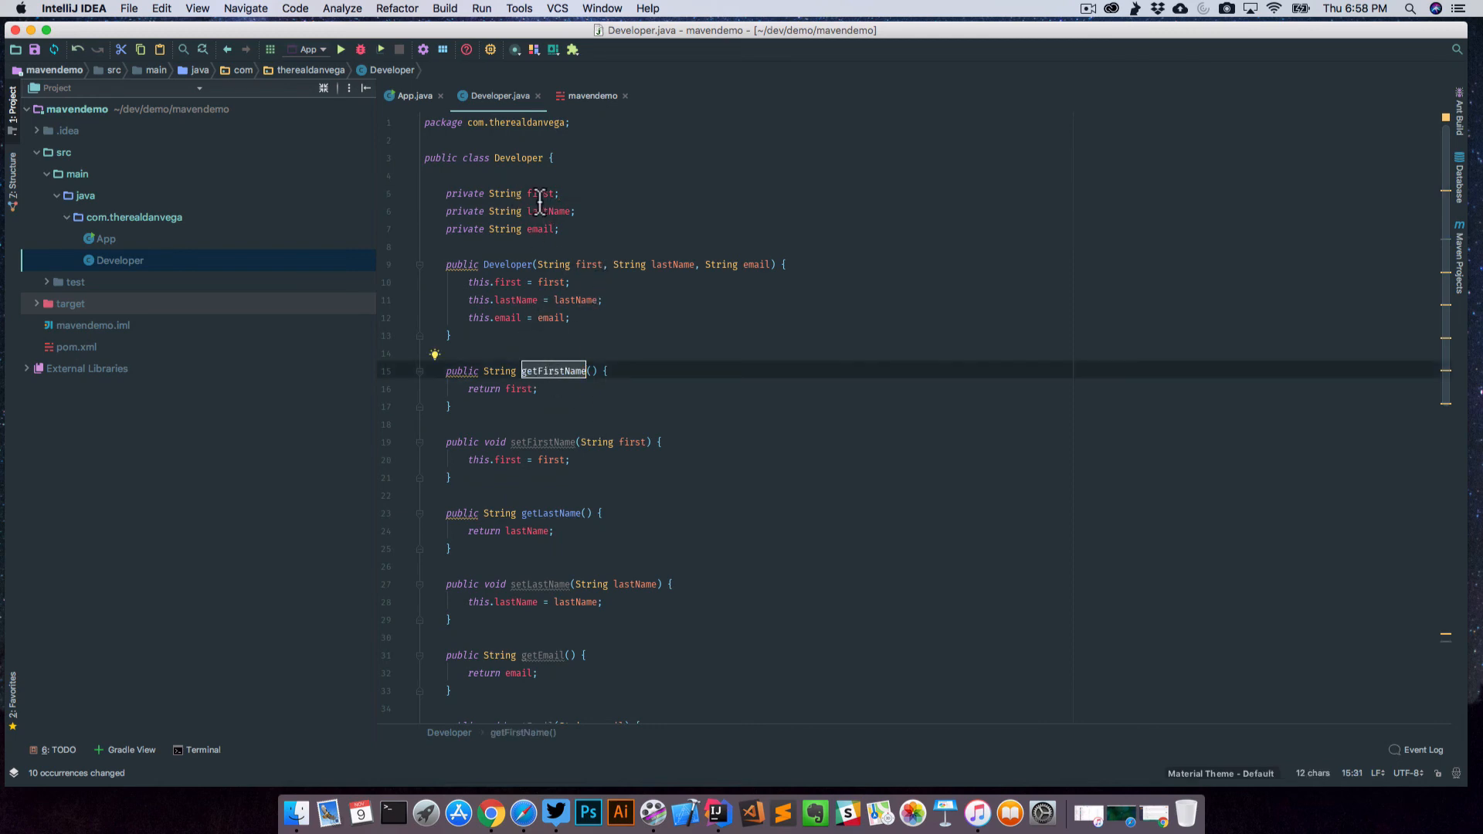
click(538, 193)
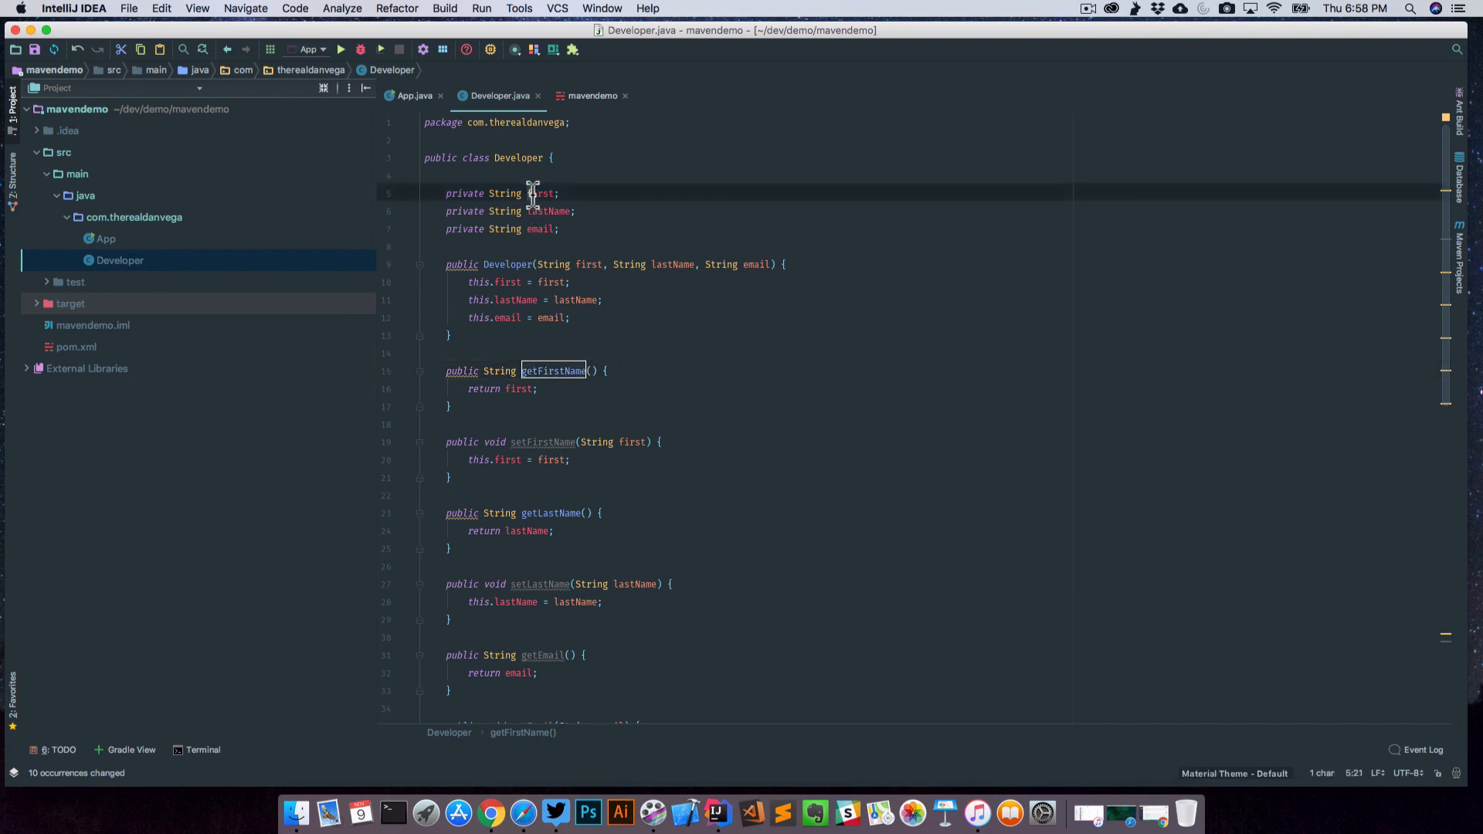